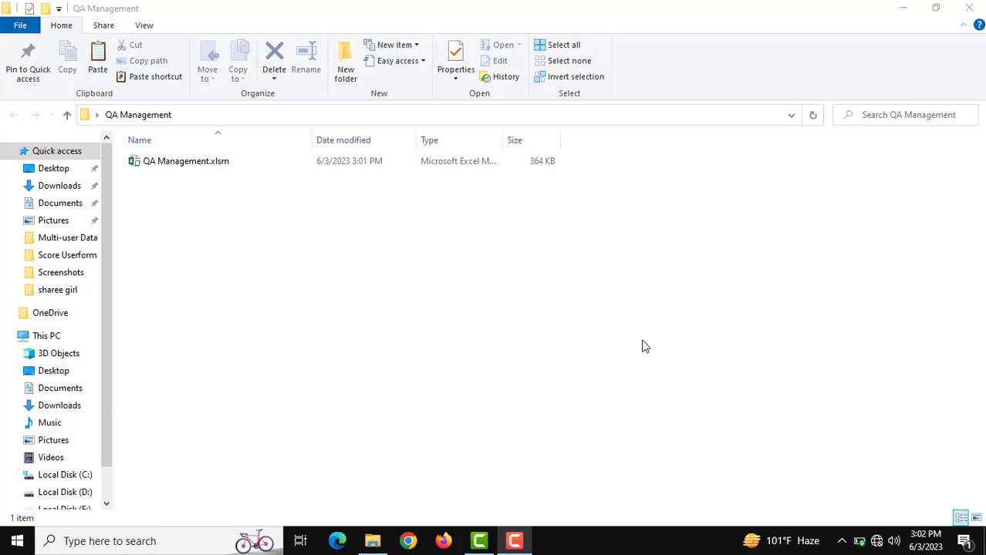
mouse_move(368, 275)
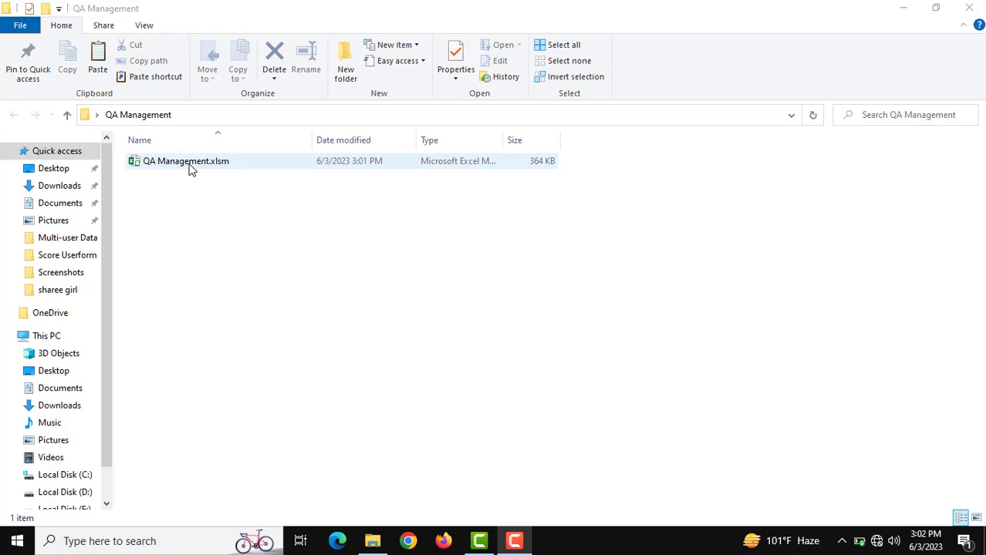
- Open QA Management.xlsm from File Explorer and enter the 'admin' user ID in the login dialog
click(185, 161)
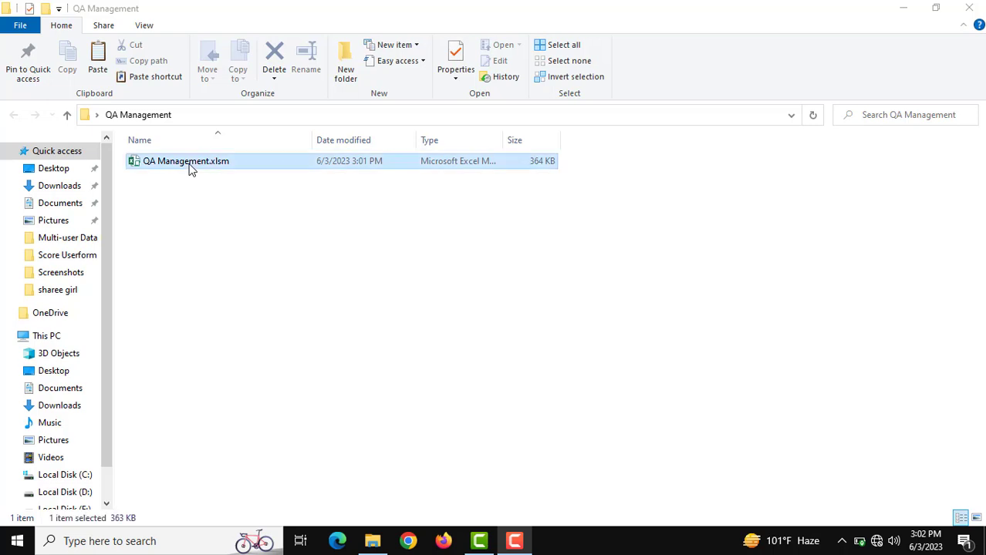
double_click(186, 160)
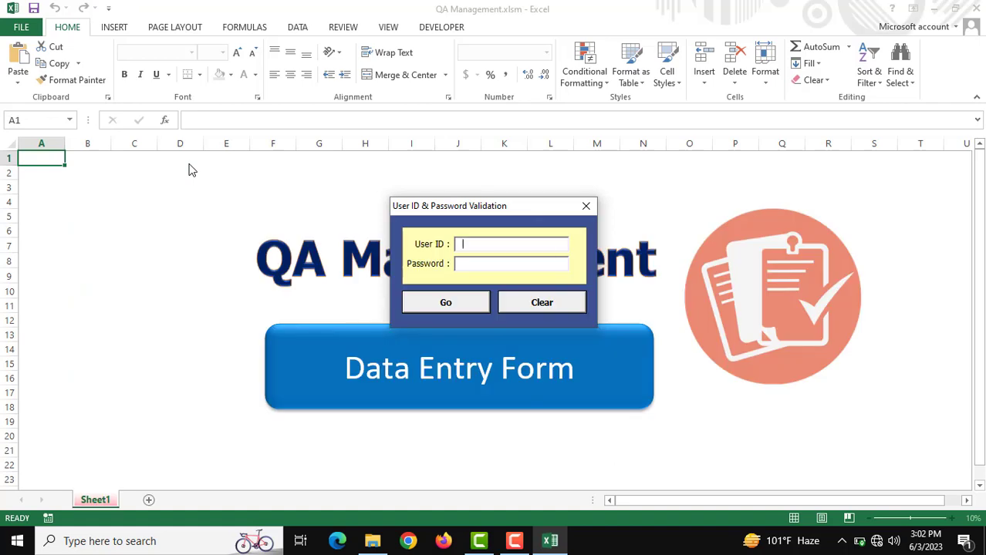
text(admin)
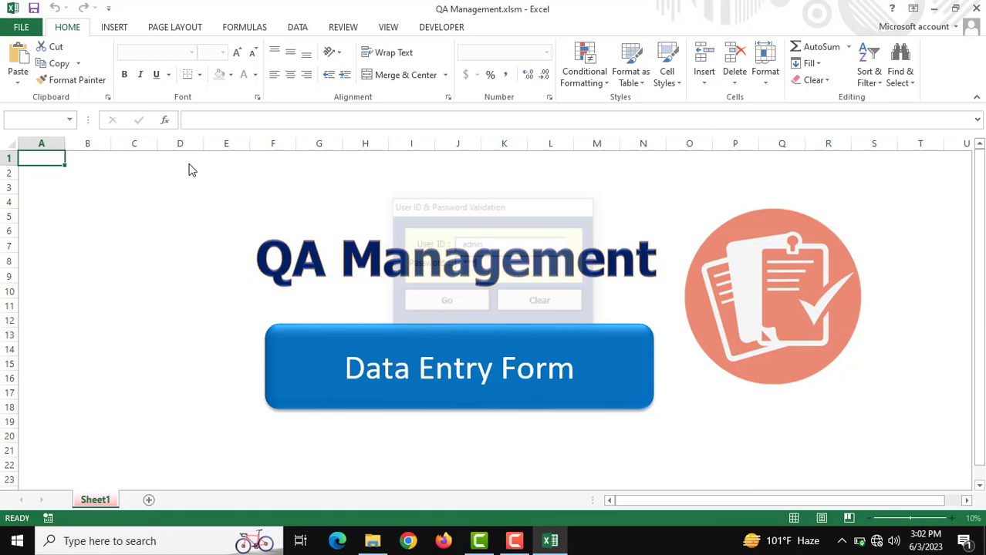
- Finish signing in, then set Date of Interaction to 08-Jun-2023 from the calendar picker
click(460, 367)
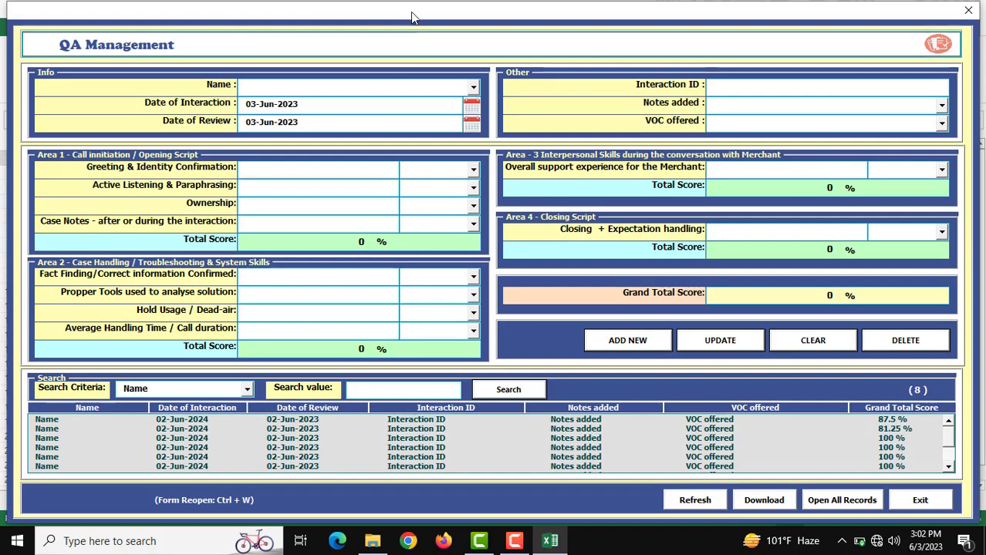
mouse_move(336, 155)
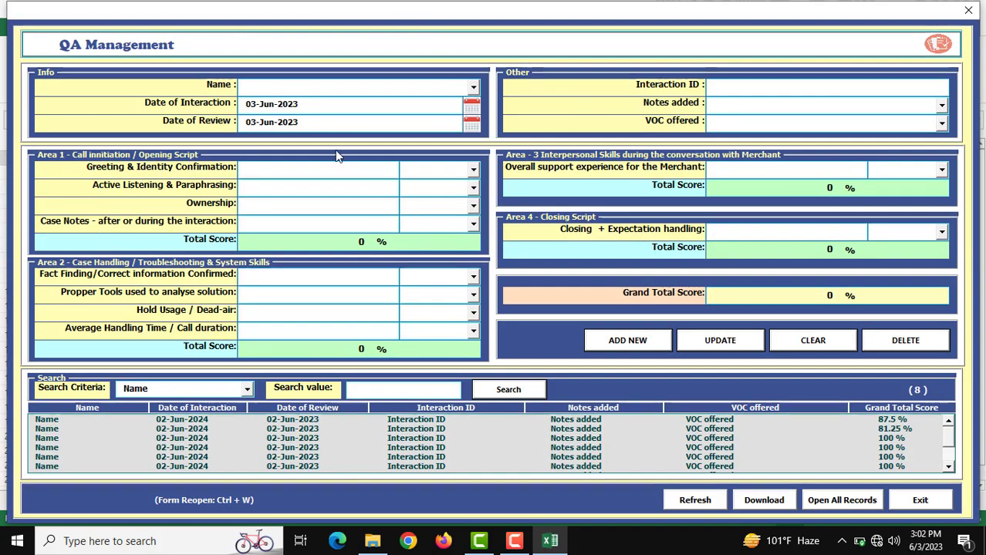
mouse_move(420, 213)
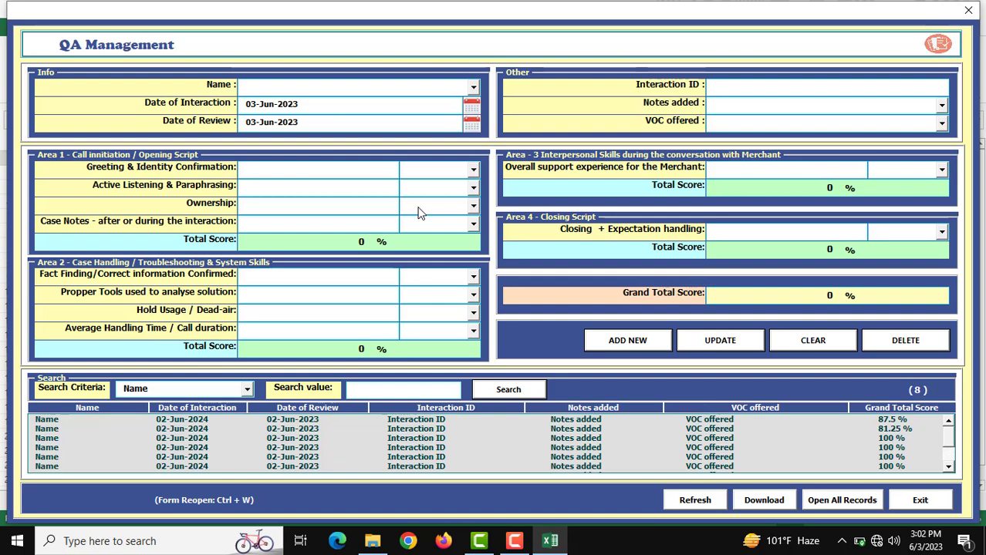
mouse_move(347, 100)
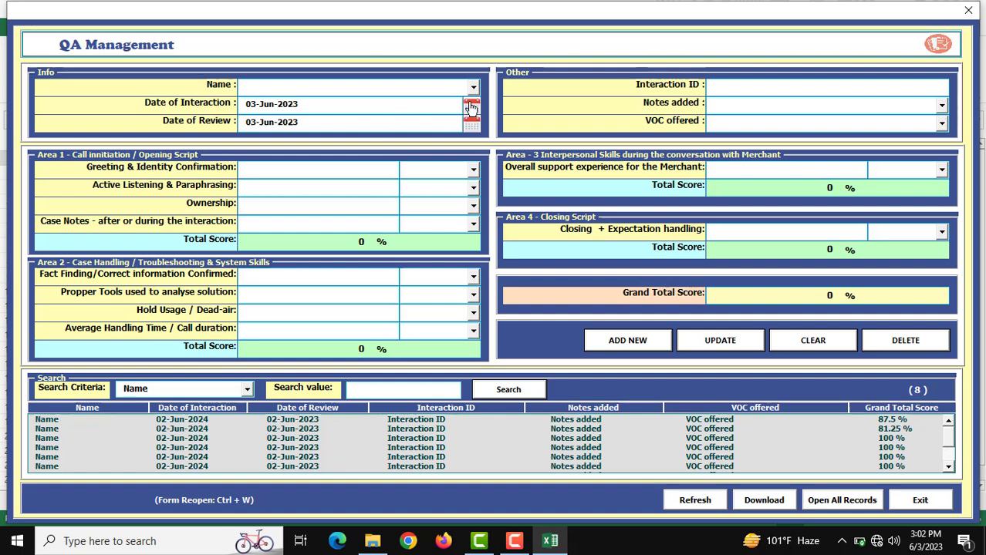
click(469, 105)
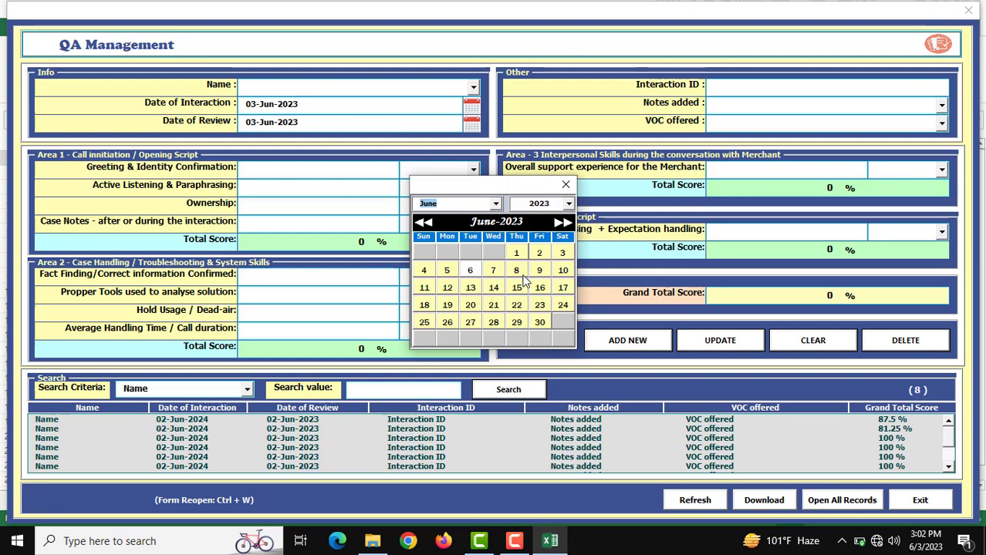
click(515, 270)
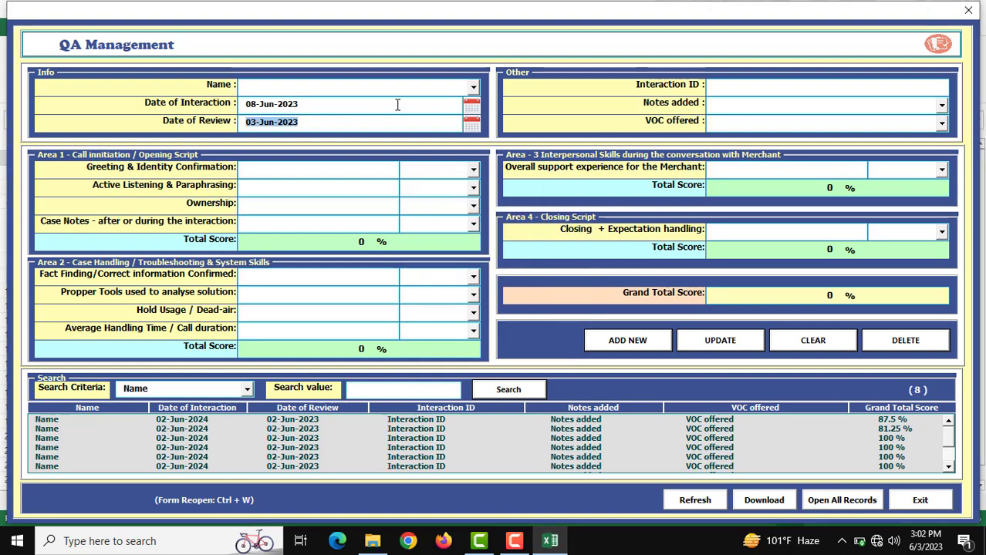
mouse_move(108, 188)
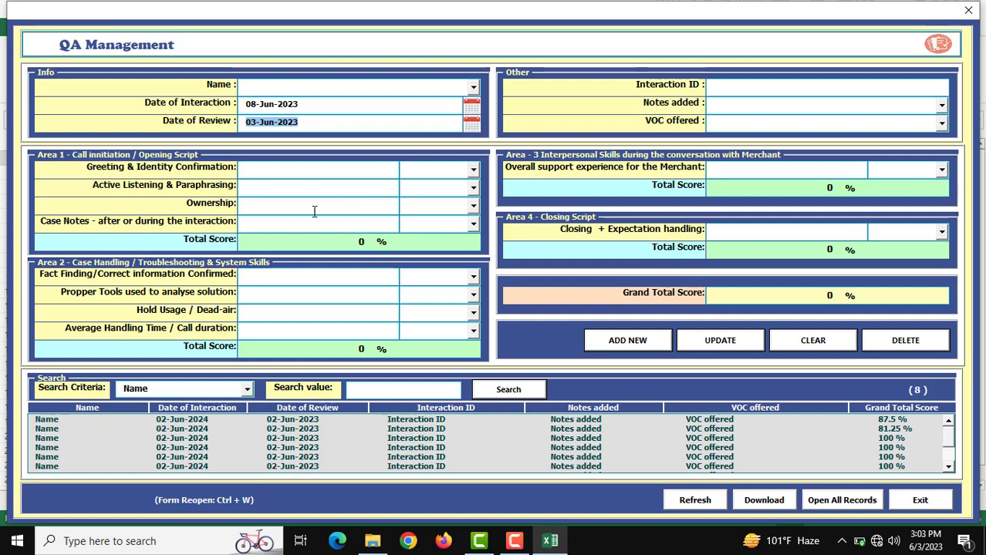
- Score the Area 1 items (greeting, active listening, case notes) as 4 each
click(472, 168)
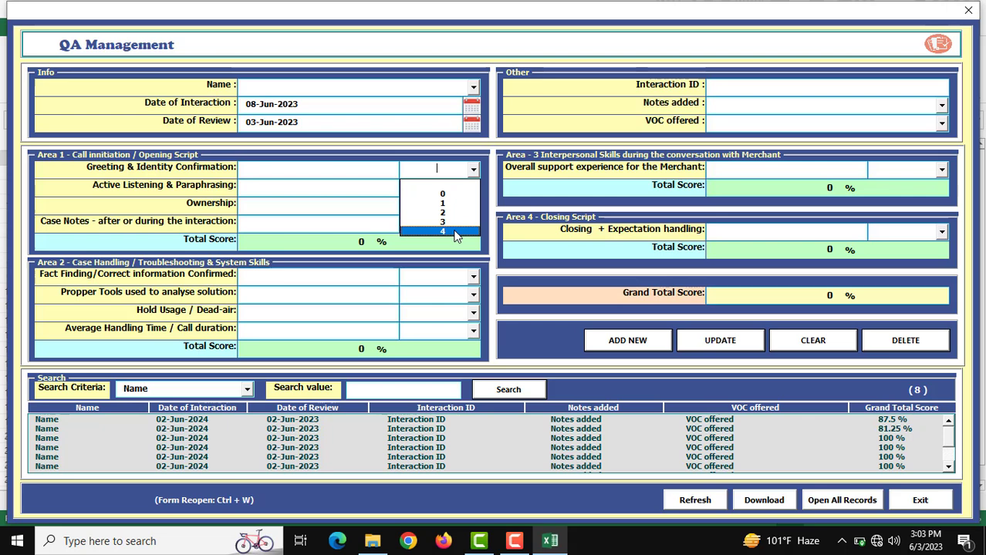
click(444, 233)
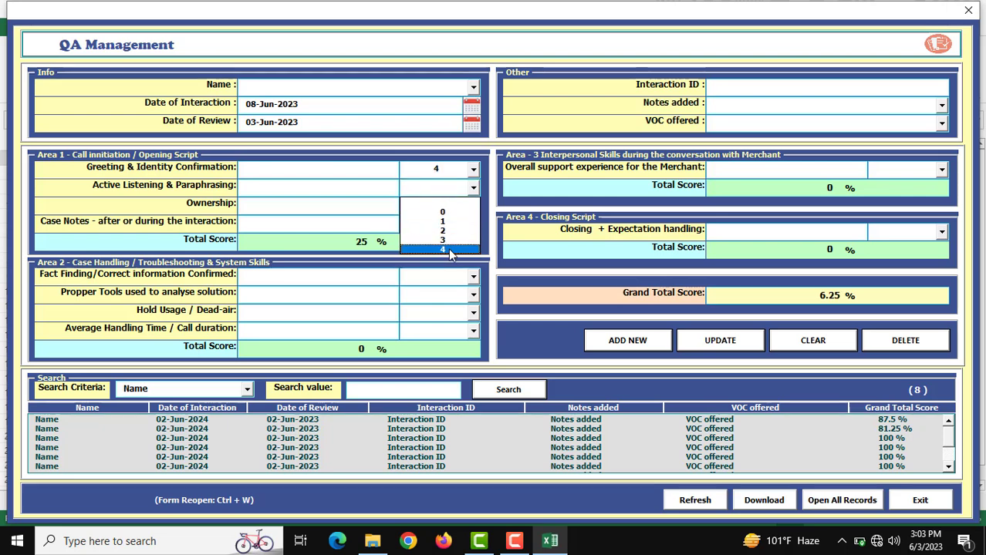
click(441, 268)
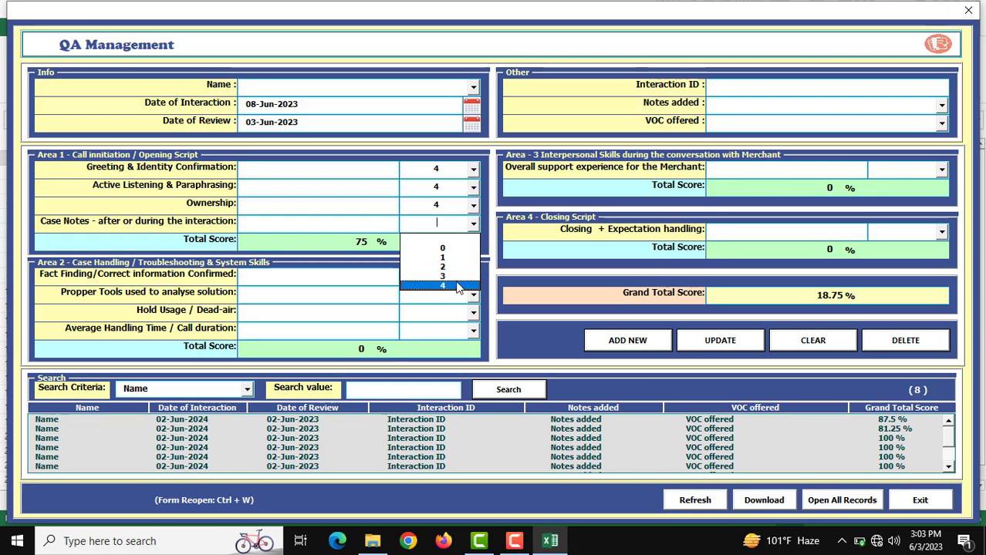
click(441, 286)
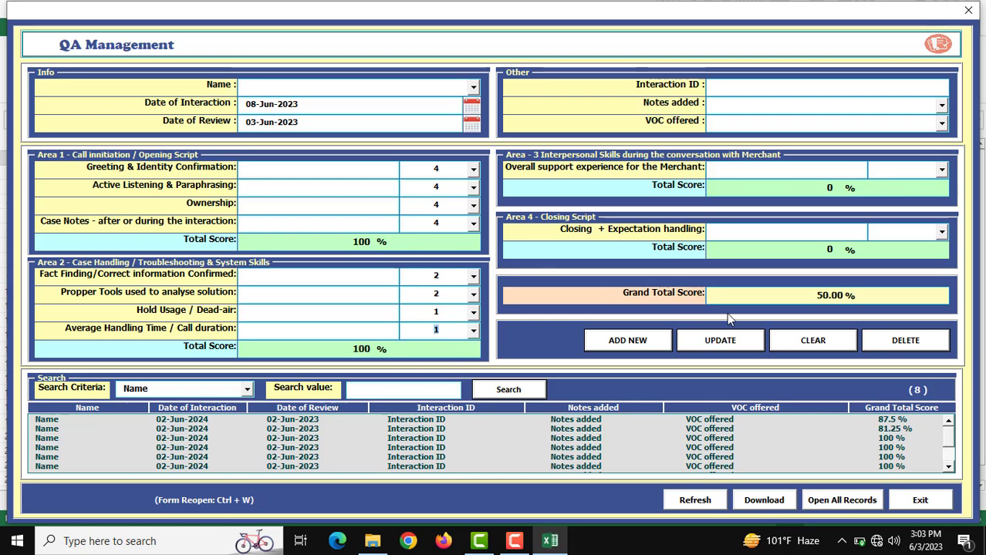
mouse_move(708, 299)
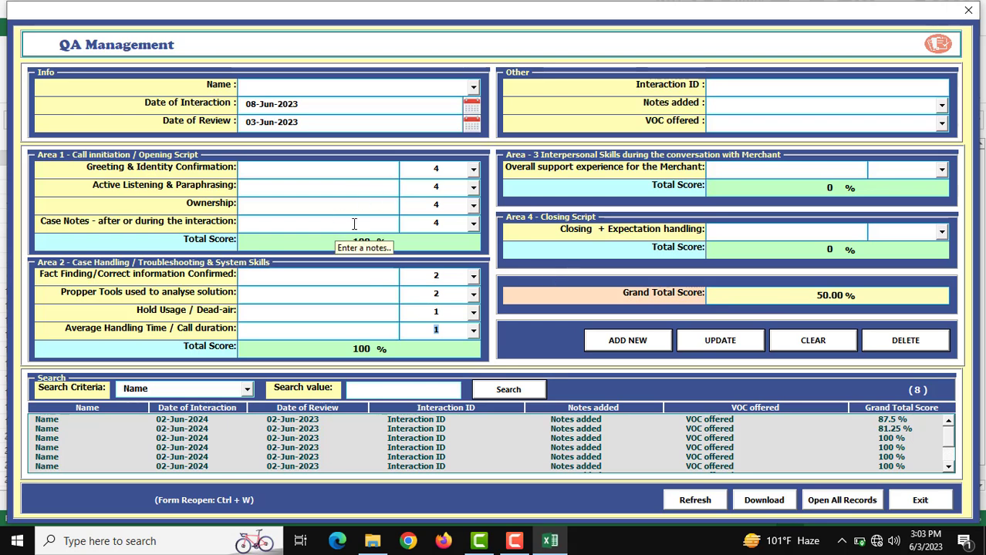
mouse_move(734, 225)
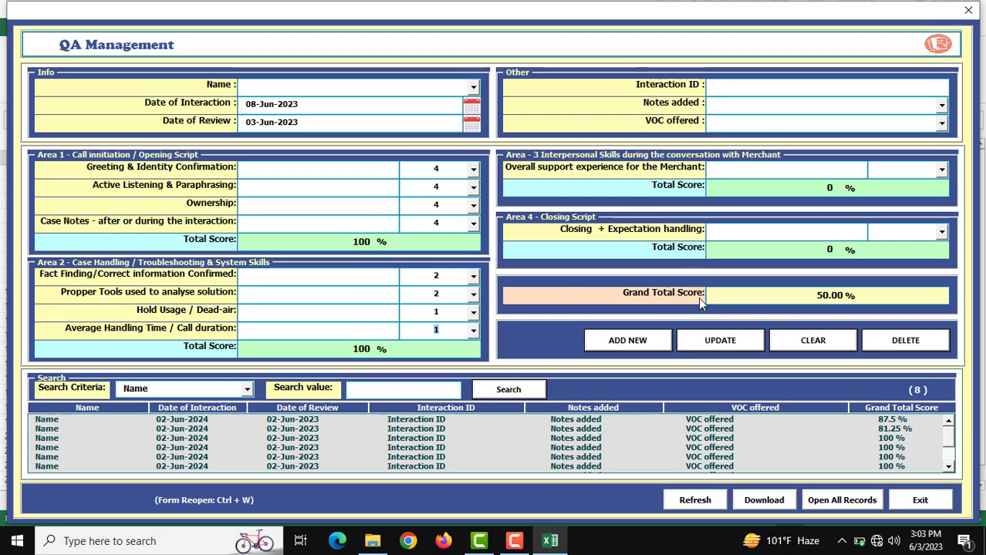
mouse_move(532, 192)
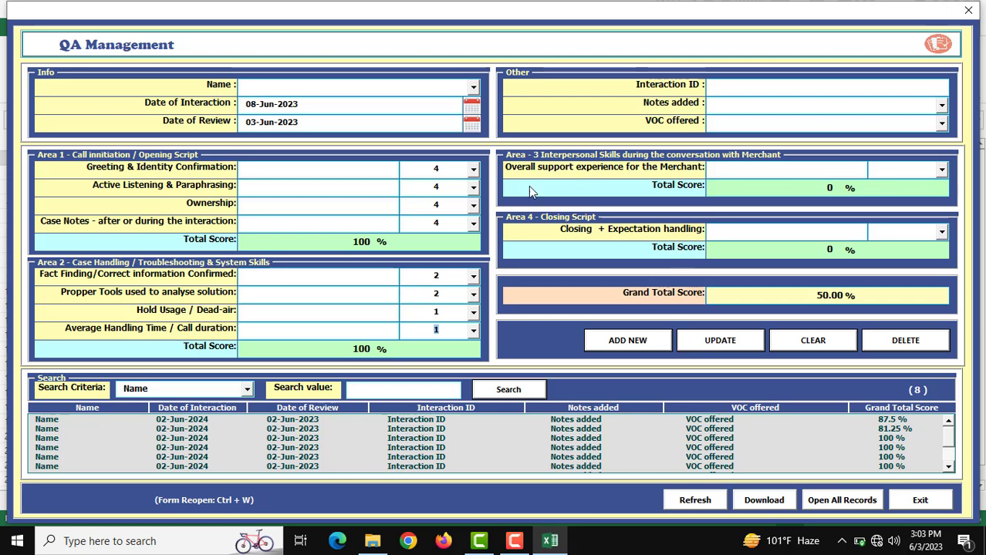
mouse_move(573, 344)
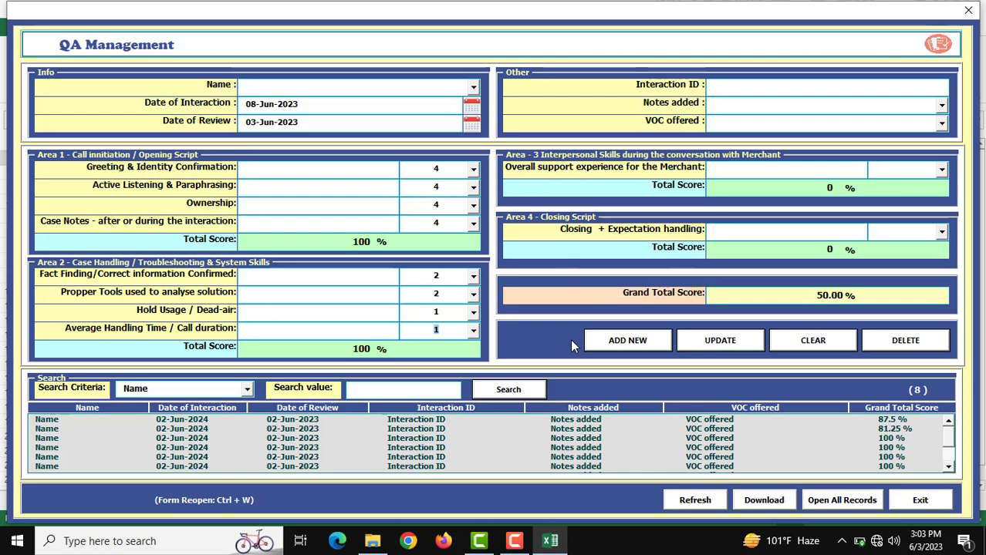
mouse_move(882, 348)
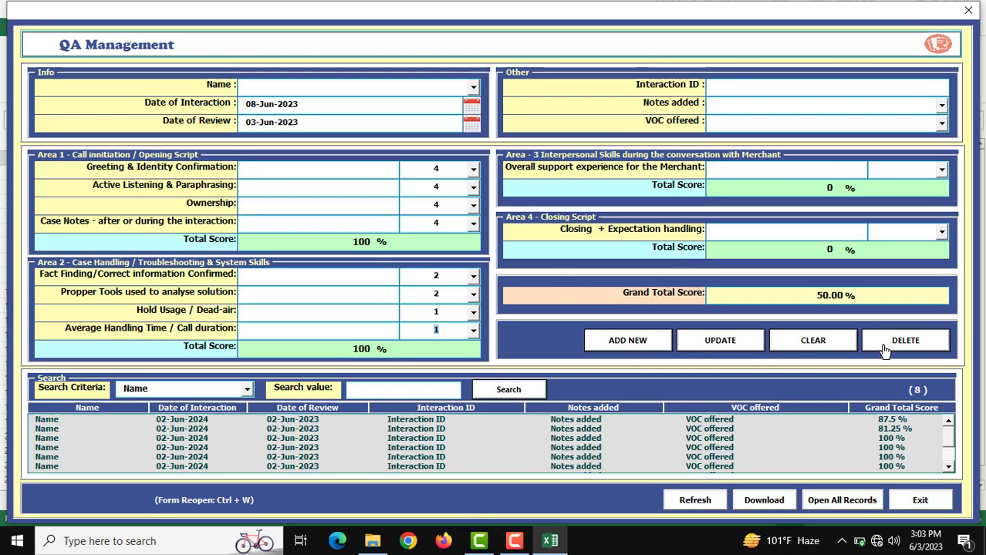
mouse_move(572, 425)
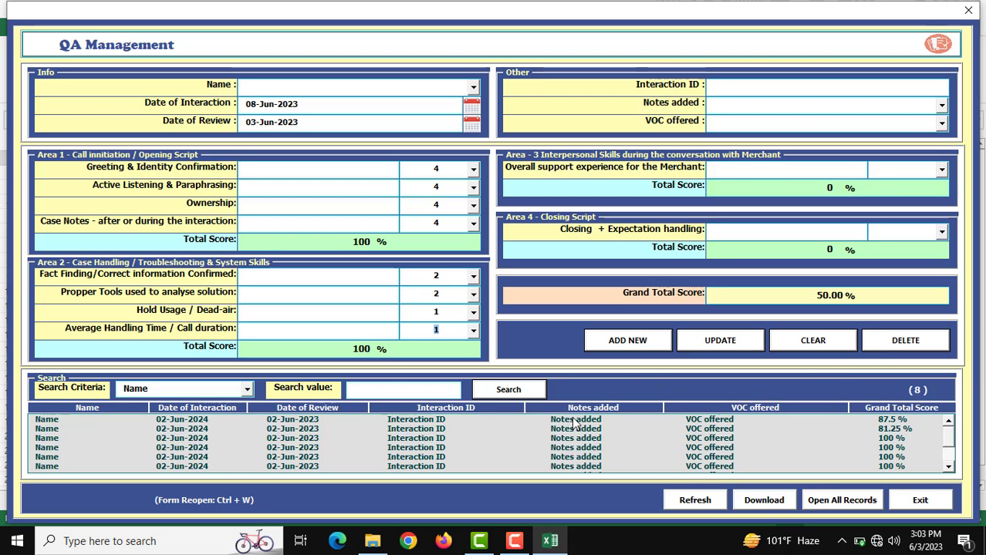
mouse_move(567, 345)
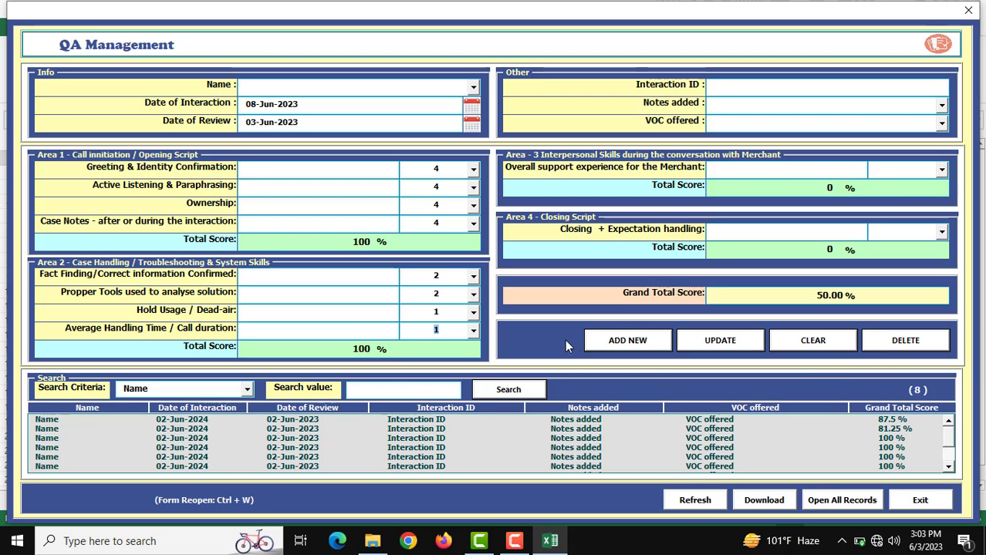
mouse_move(518, 358)
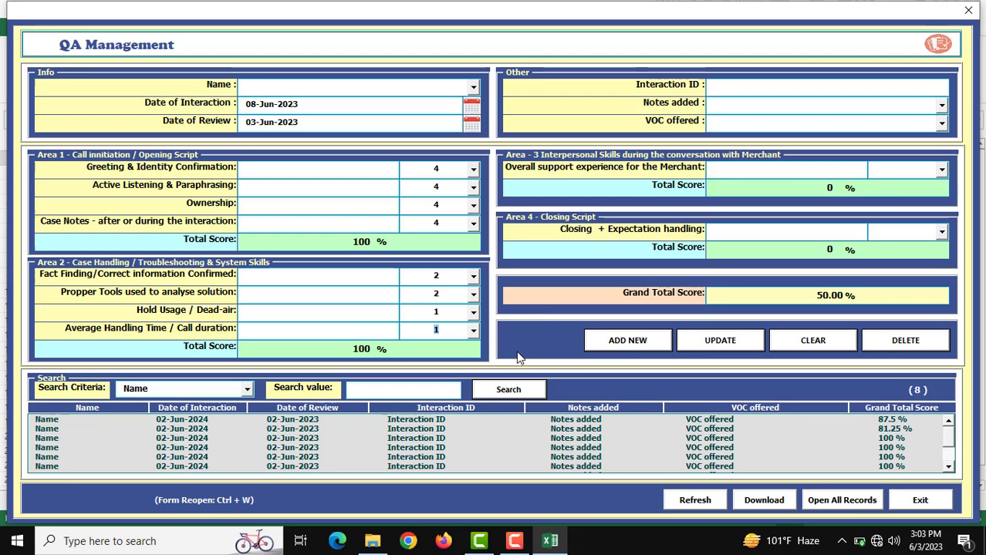
mouse_move(627, 341)
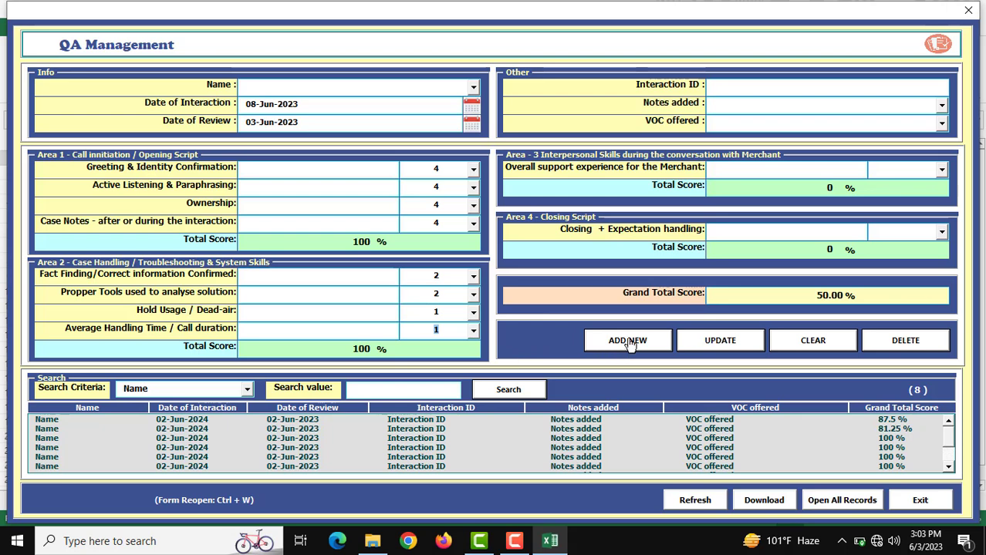
mouse_move(474, 306)
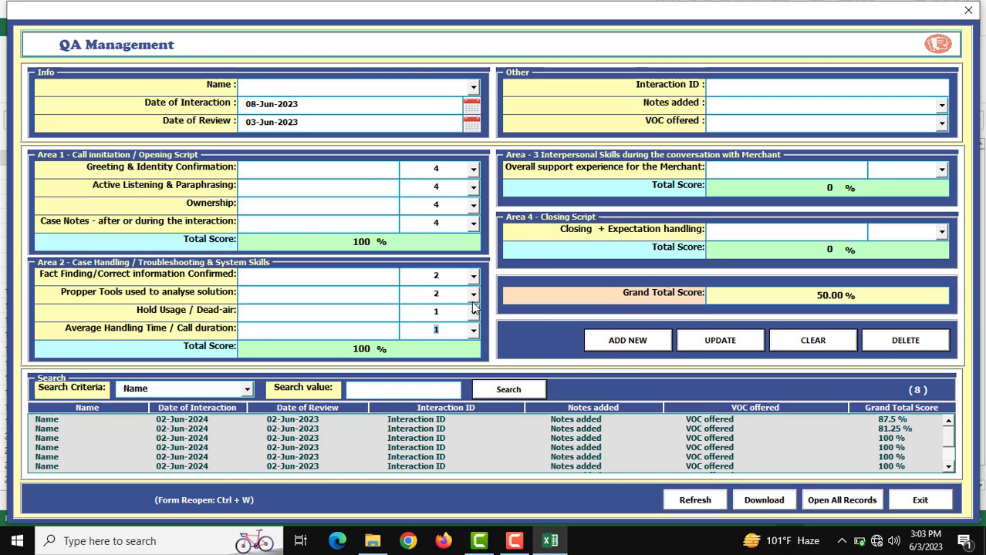
- Change the Greeting & Identity Confirmation score to 0, dropping Area 1 to 75%
click(626, 341)
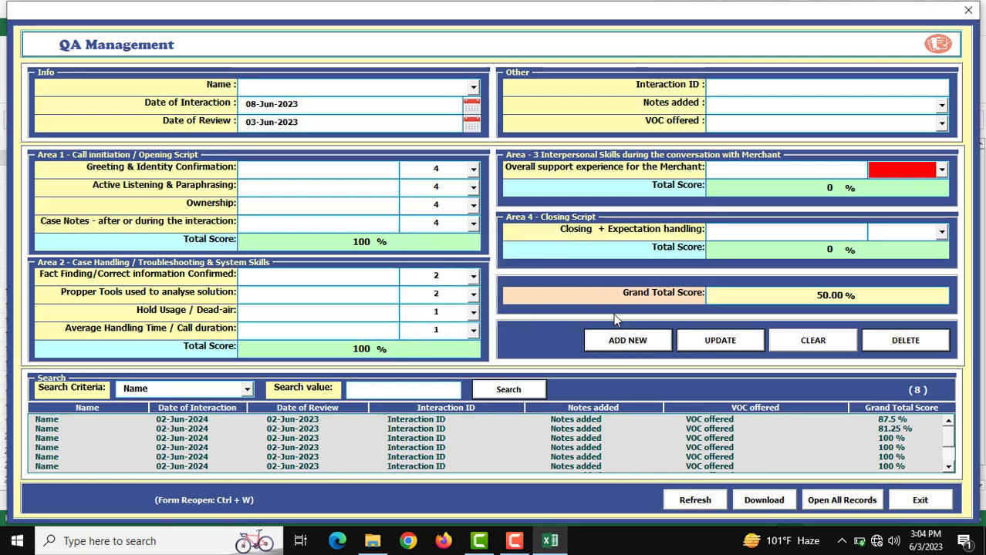
mouse_move(450, 179)
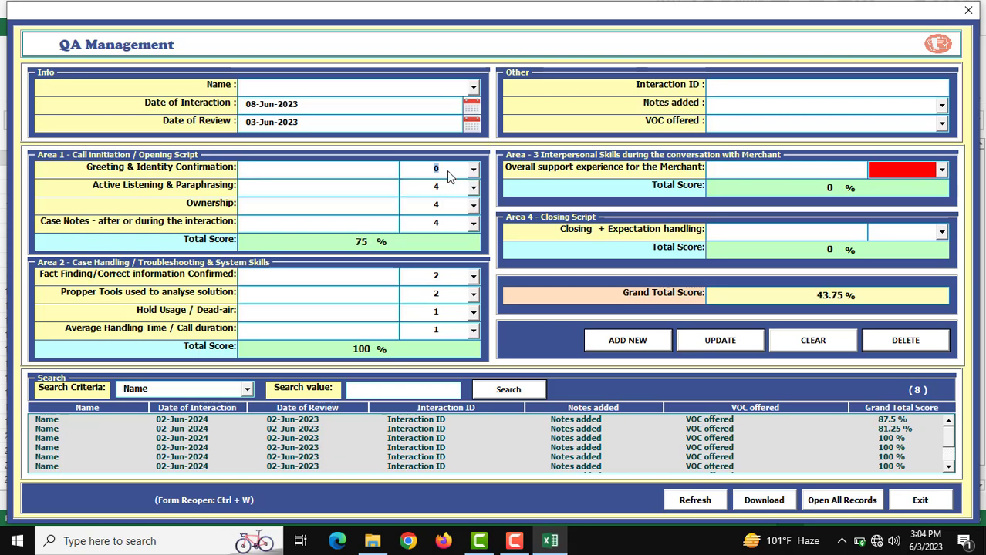
click(627, 341)
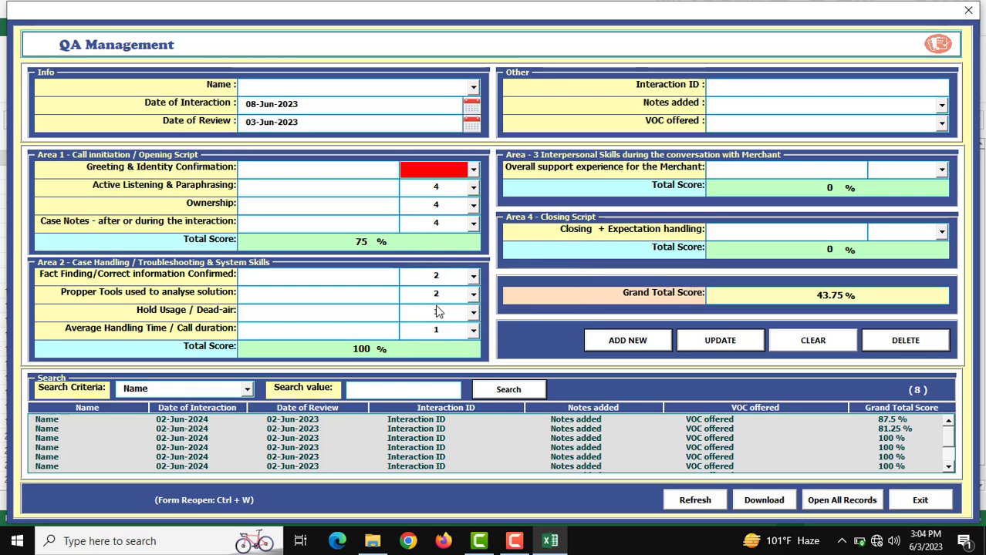
- Add the 'test' comment record, then load the first listed record into the form
text(test)
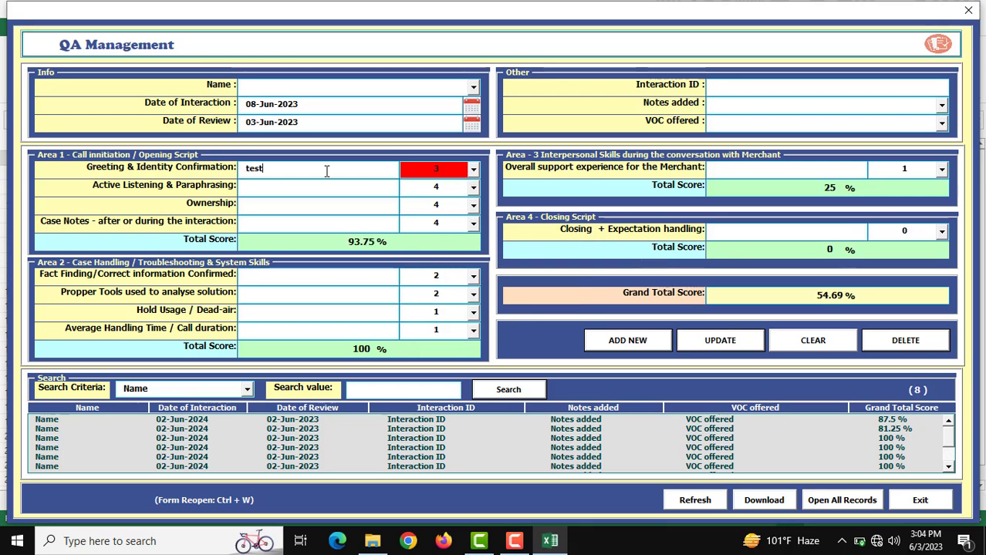
mouse_move(796, 333)
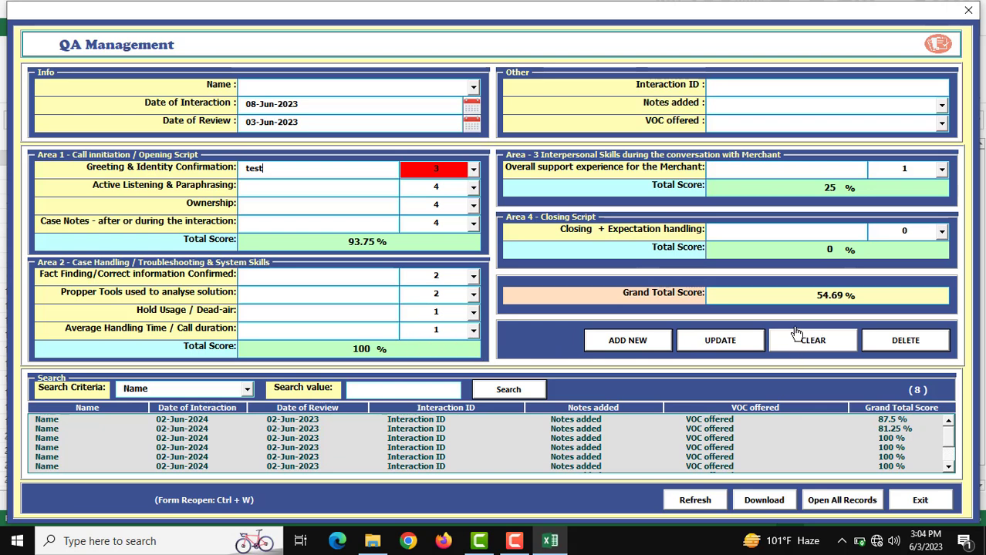
mouse_move(854, 311)
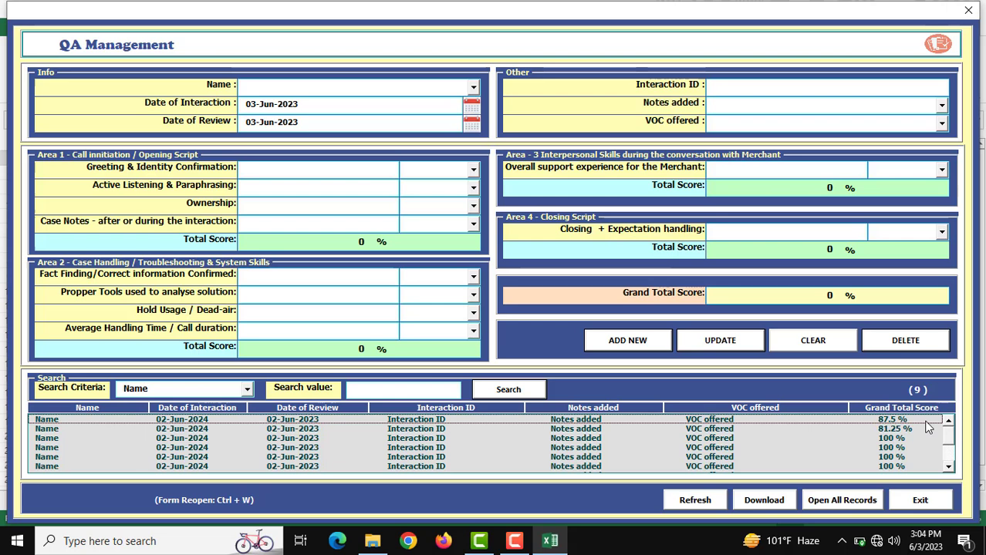
mouse_move(674, 435)
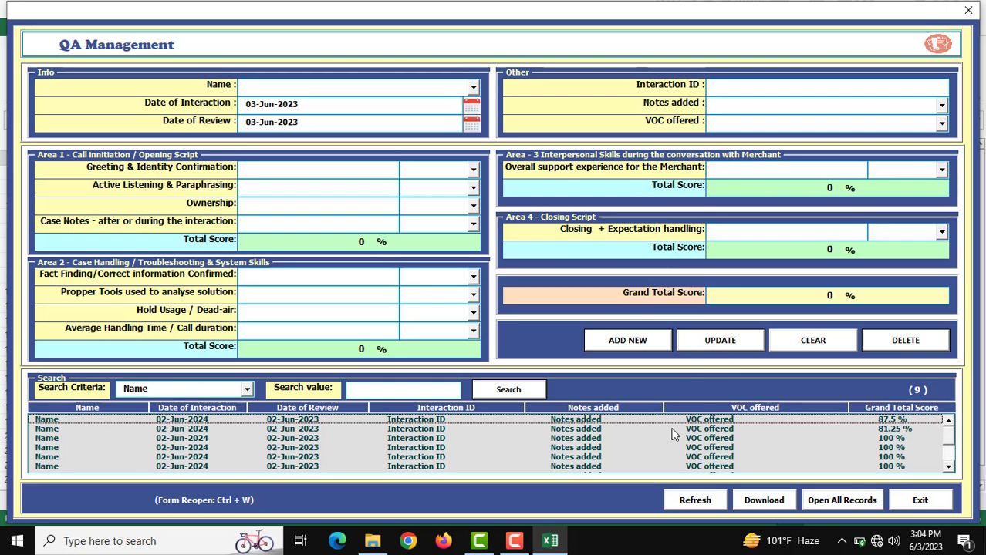
click(47, 420)
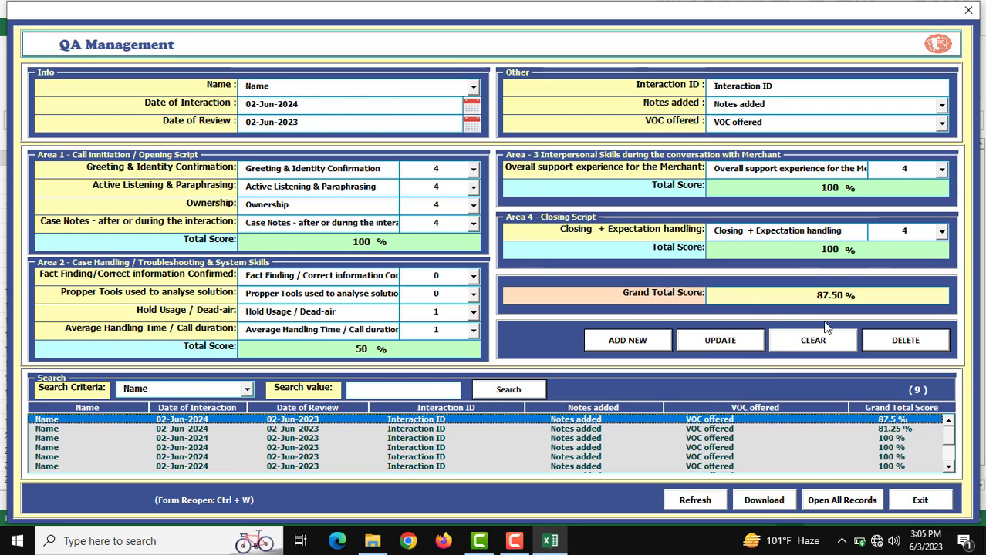
- Lower the greeting and active listening scores to 1, then delete the loaded test record and confirm
click(472, 168)
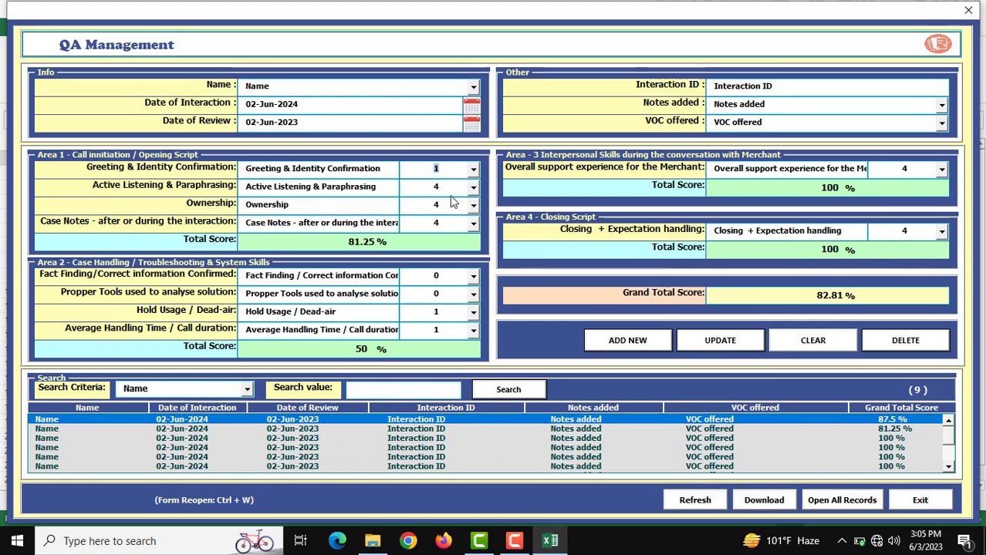
click(435, 187)
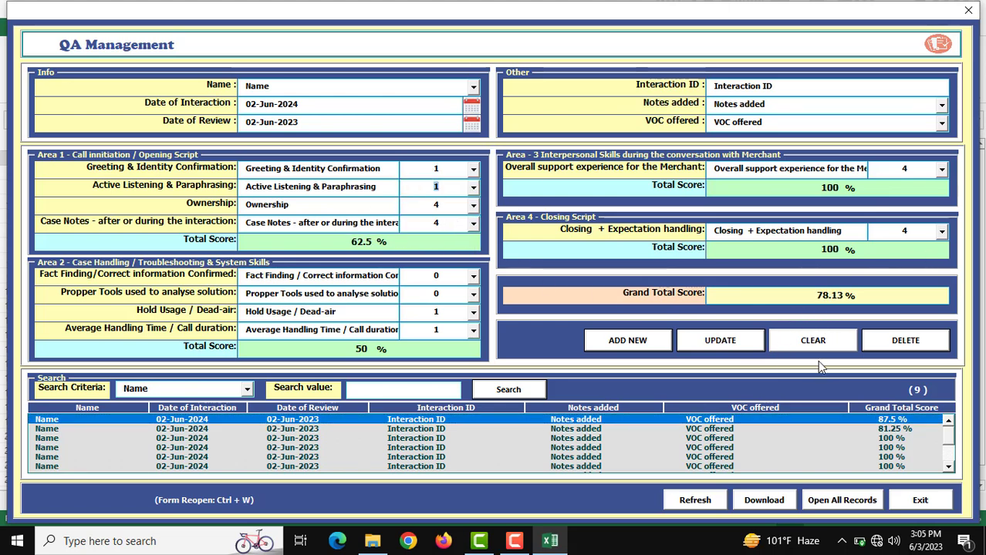
click(812, 339)
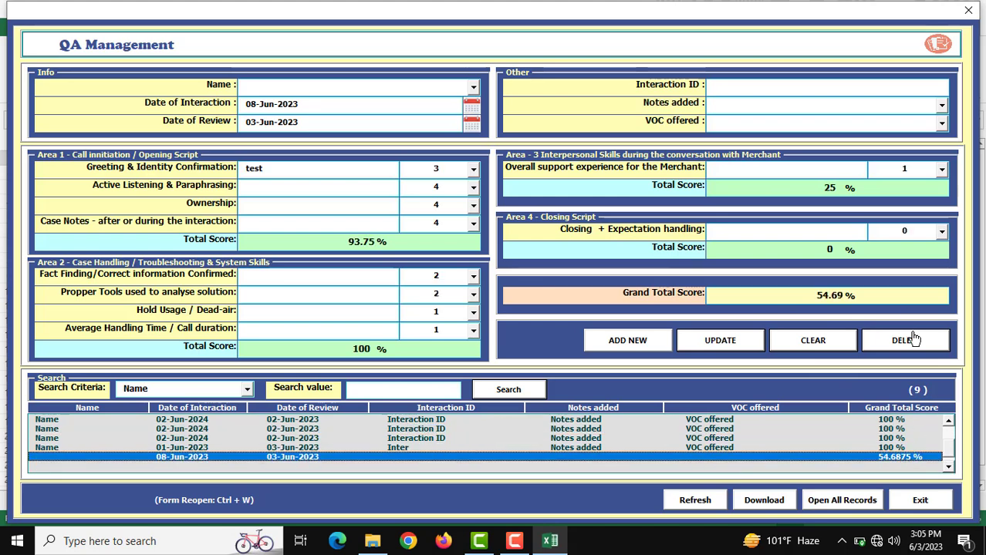
click(907, 339)
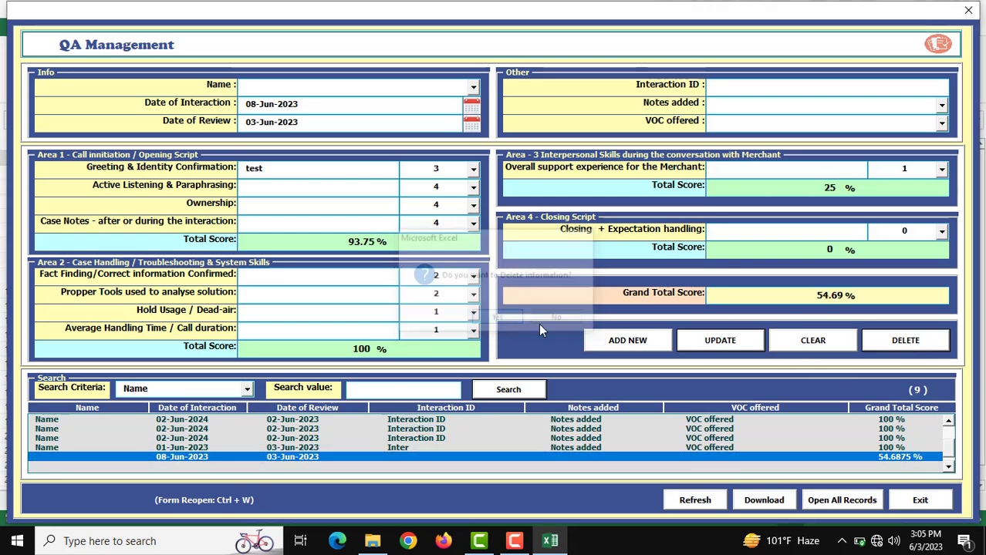
click(496, 316)
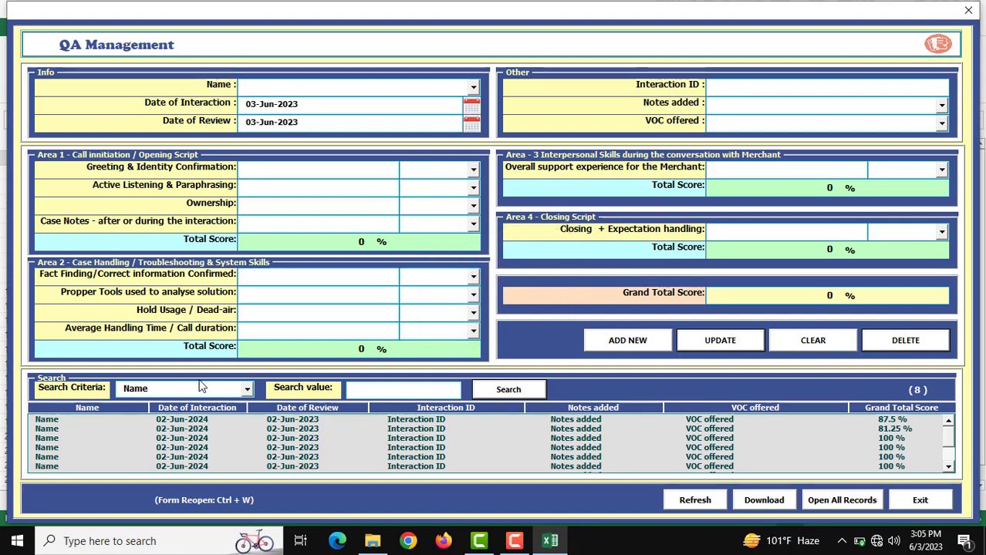
- Search by Grand Total Score from 70 to 90, then refresh back to the full records list
click(245, 389)
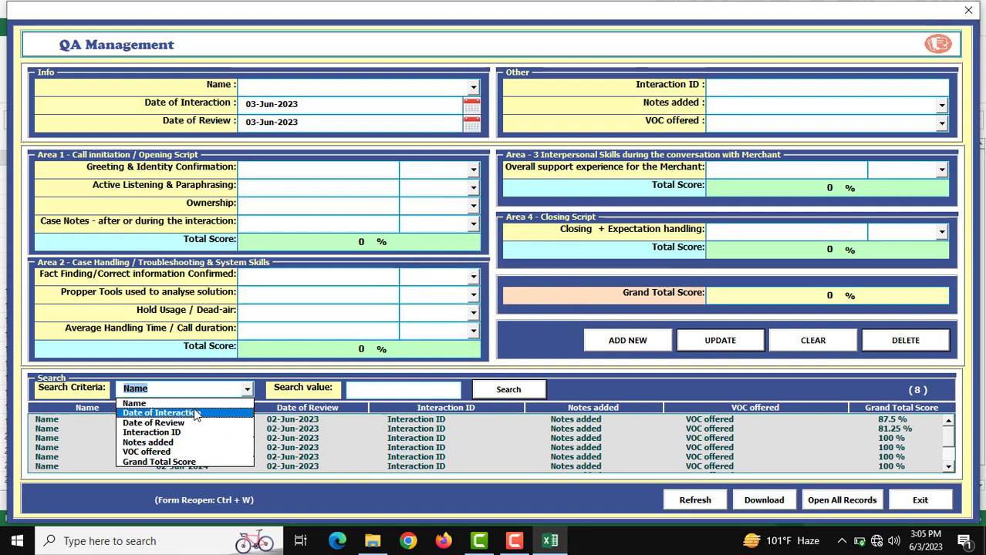
click(159, 413)
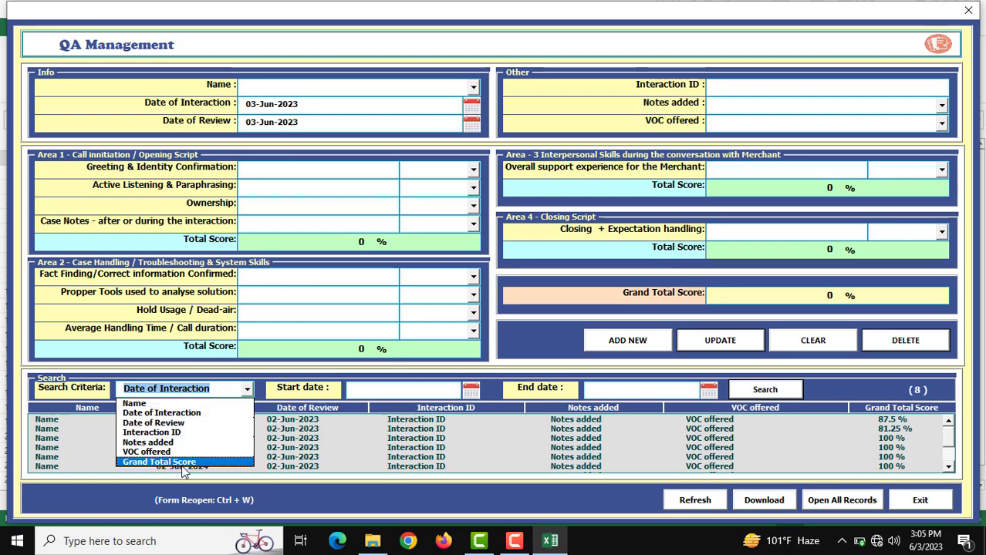
click(159, 463)
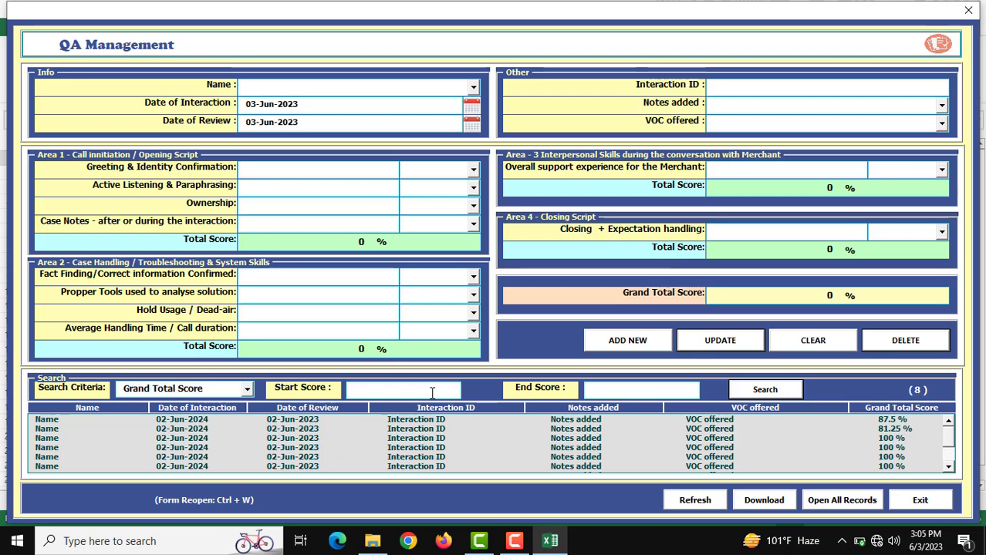
text(70)
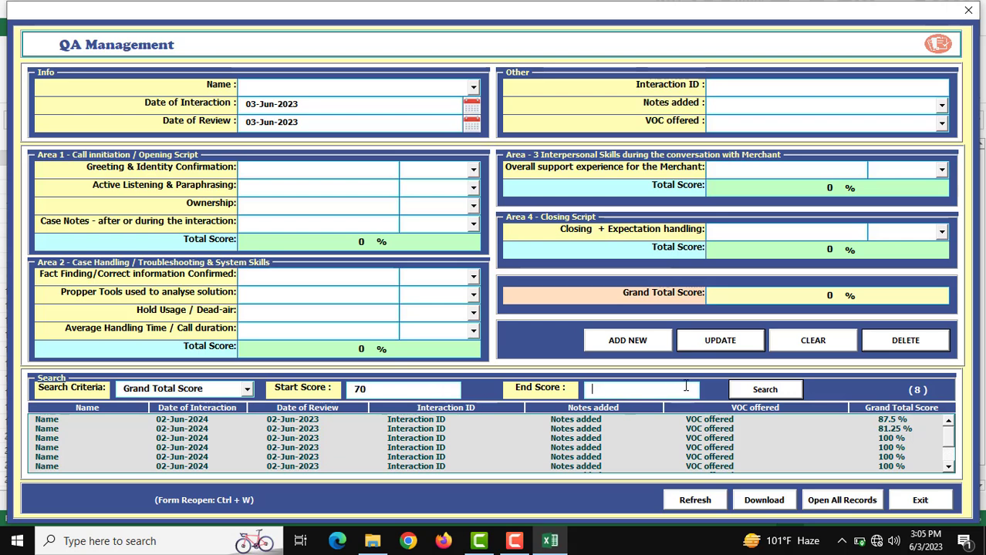
text(90)
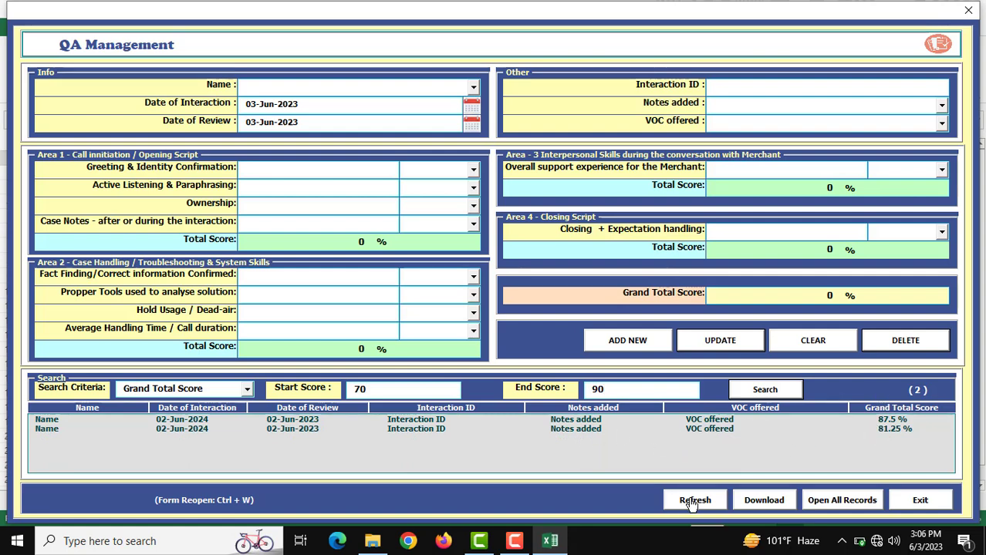
click(694, 500)
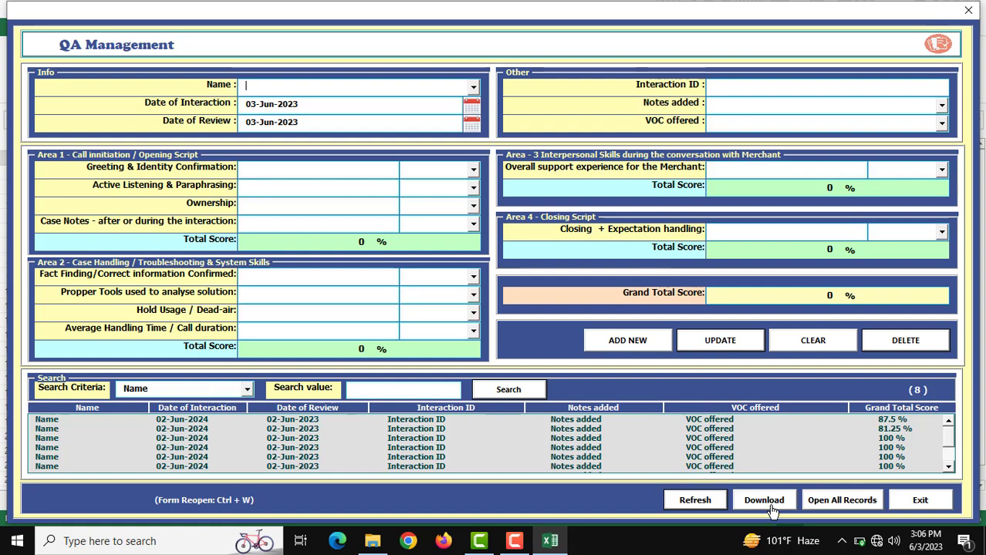
- Download all QA records and dismiss the 'Downloaded Successfully' message
click(764, 500)
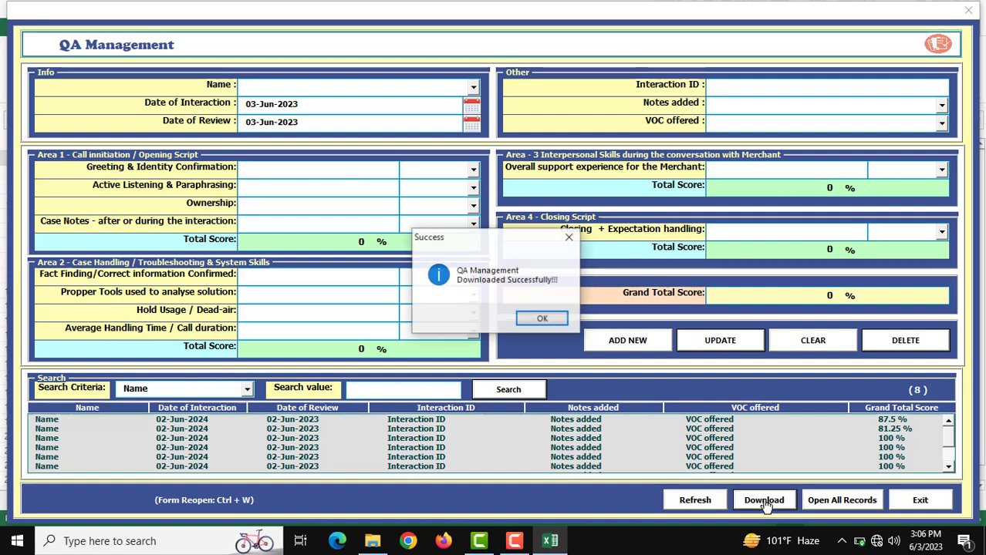
click(542, 318)
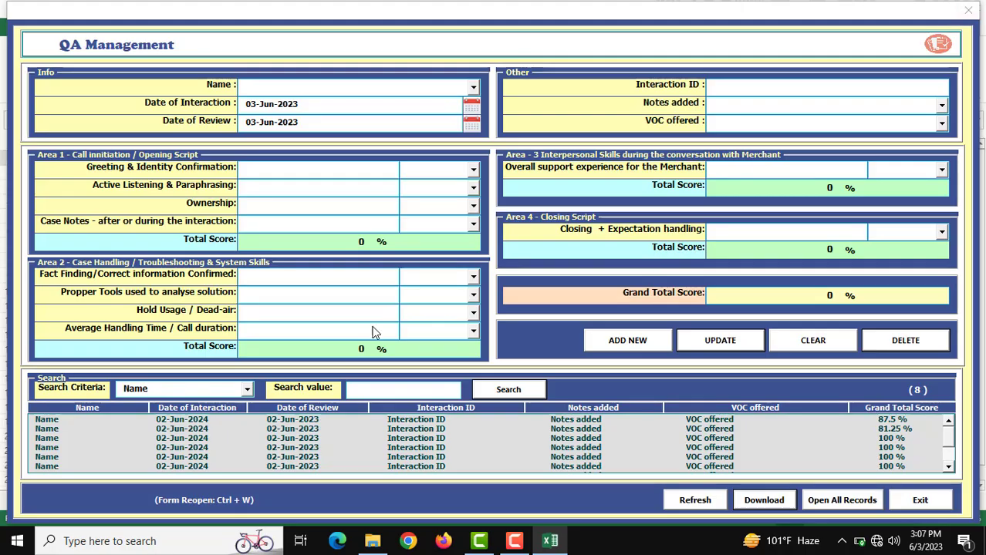
mouse_move(632, 423)
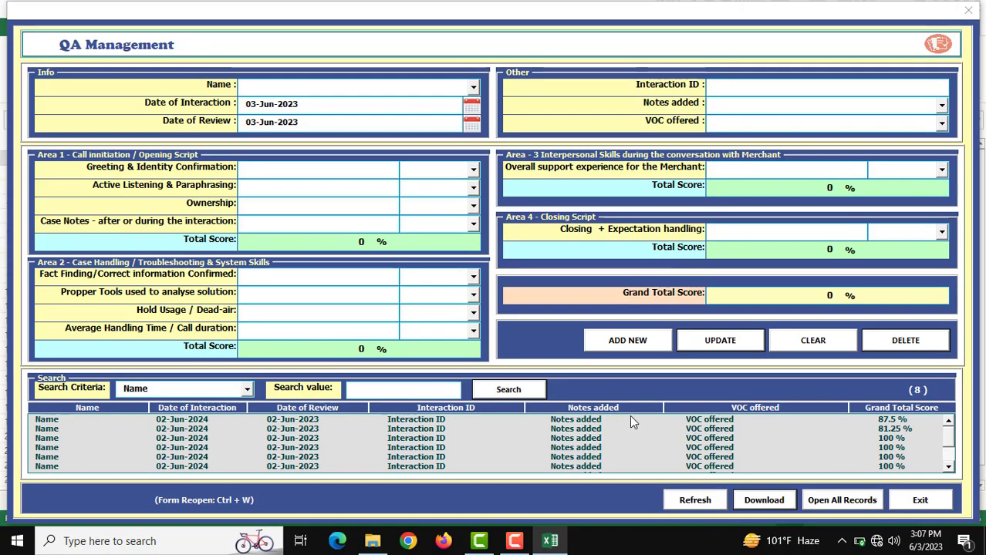
mouse_move(558, 346)
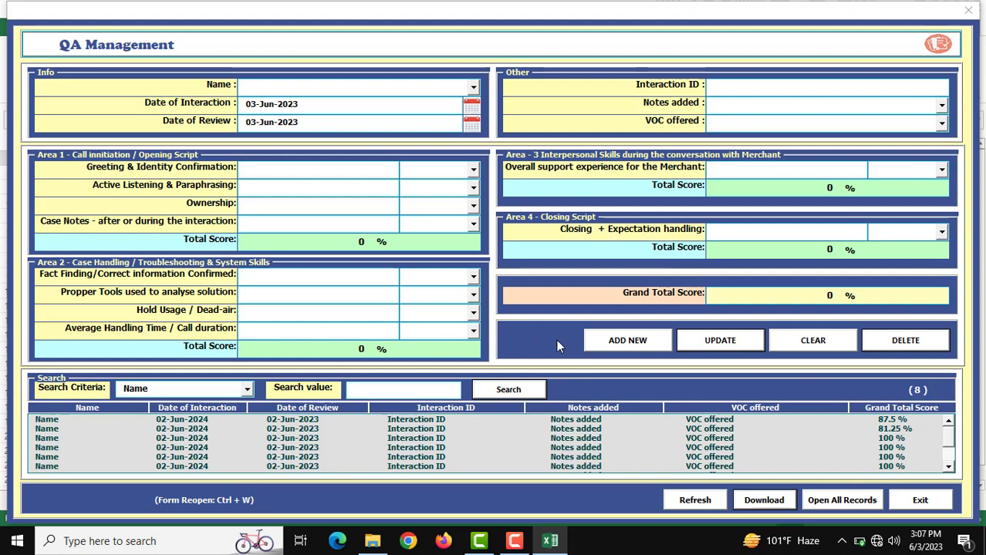
mouse_move(332, 100)
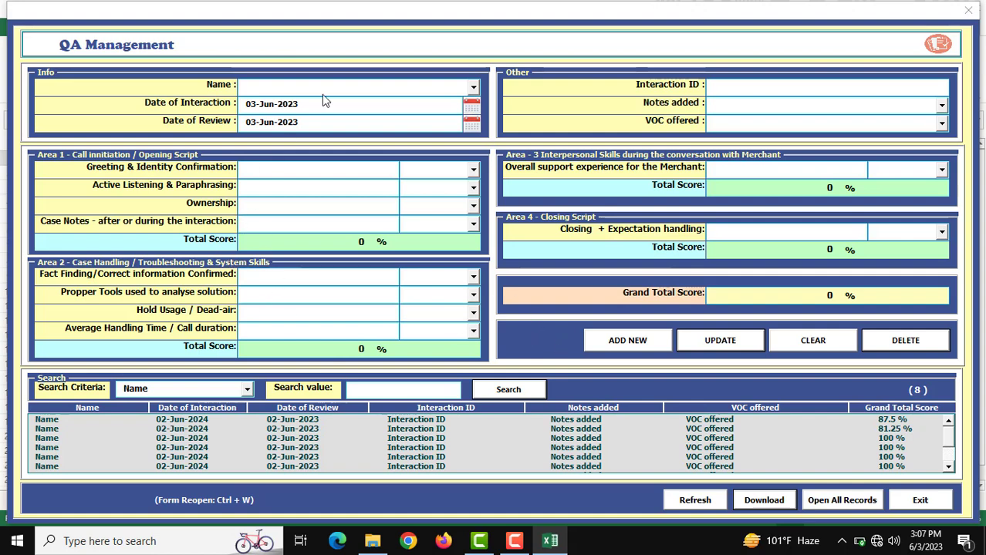
mouse_move(353, 206)
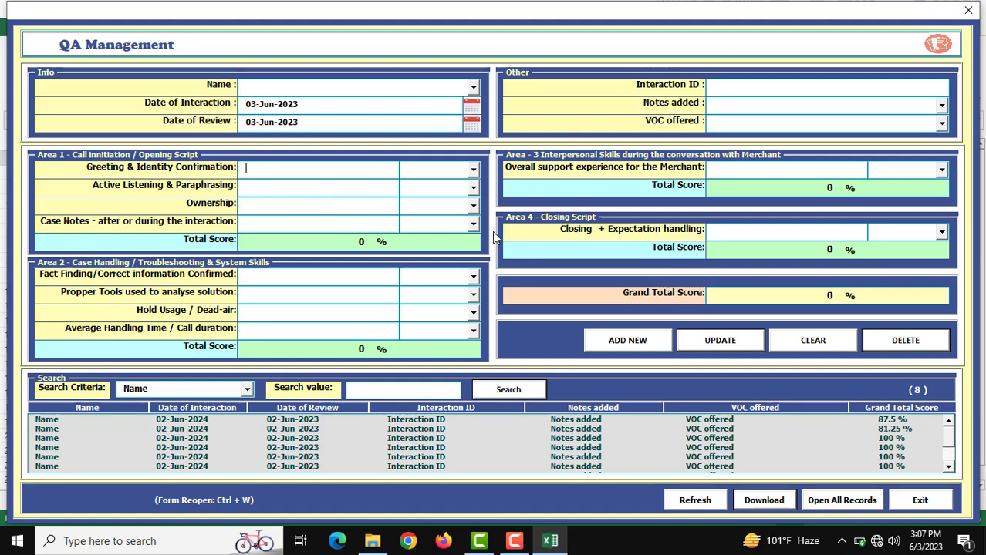
mouse_move(849, 505)
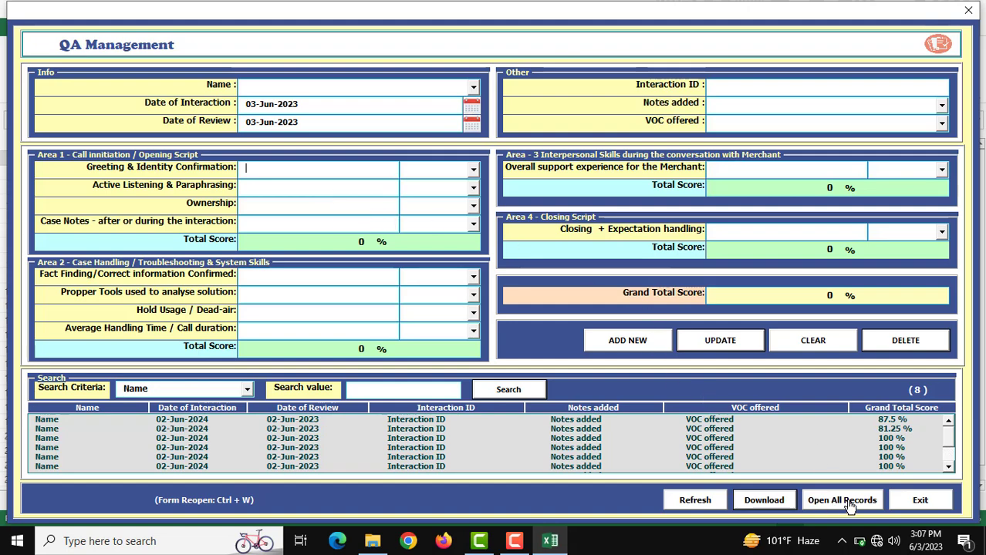
- Show all record sheets, look across the Data Entry scores, then switch to the Support sheet
click(842, 499)
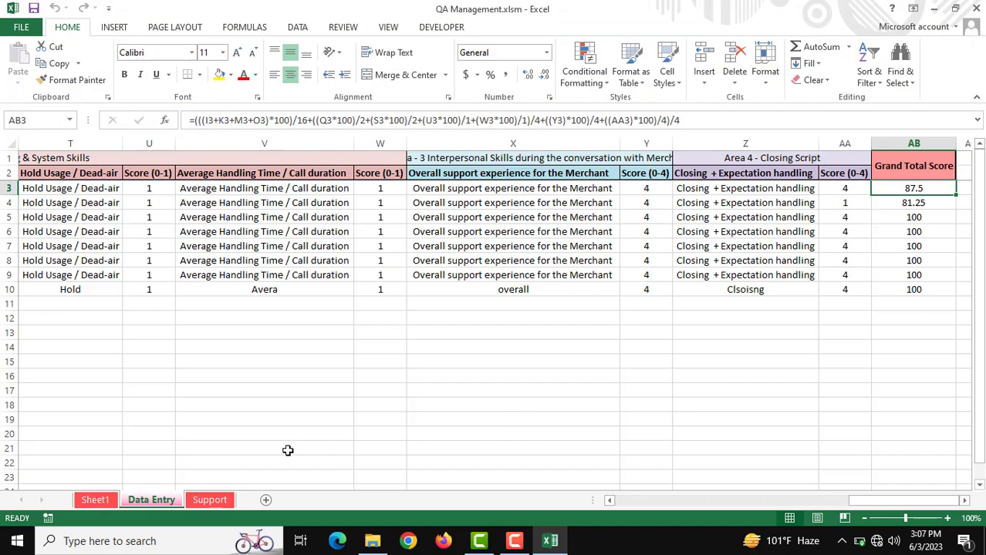
mouse_move(870, 511)
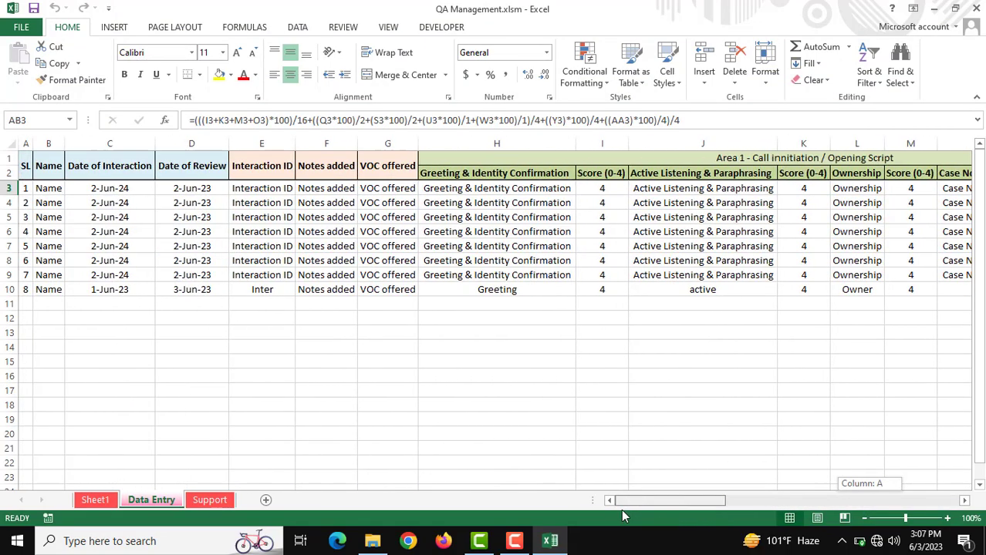
scroll(right, 3)
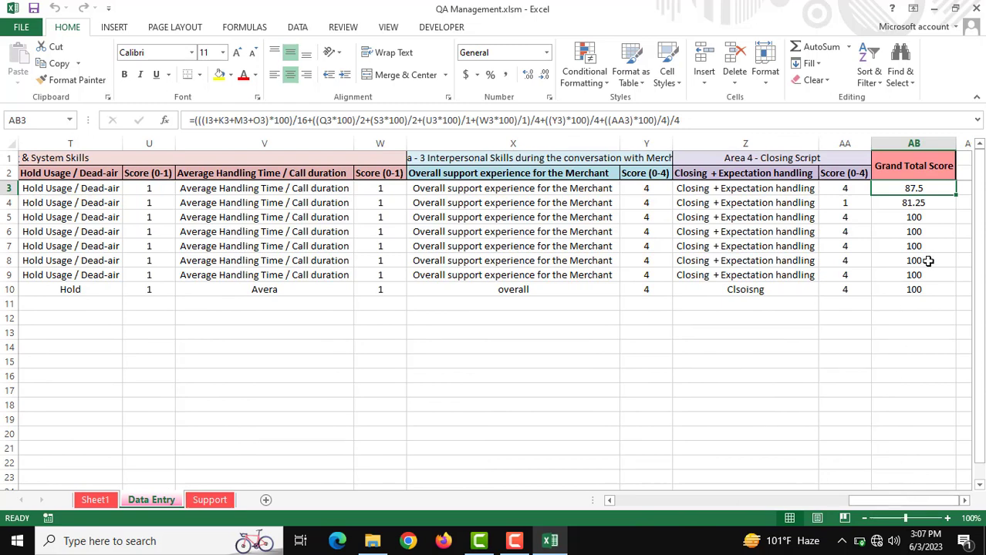
mouse_move(297, 465)
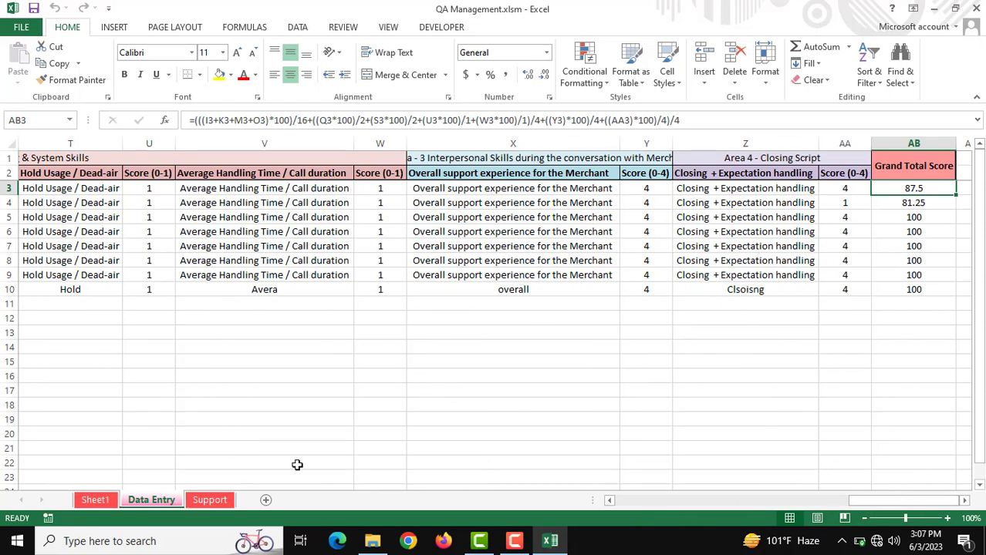
click(209, 500)
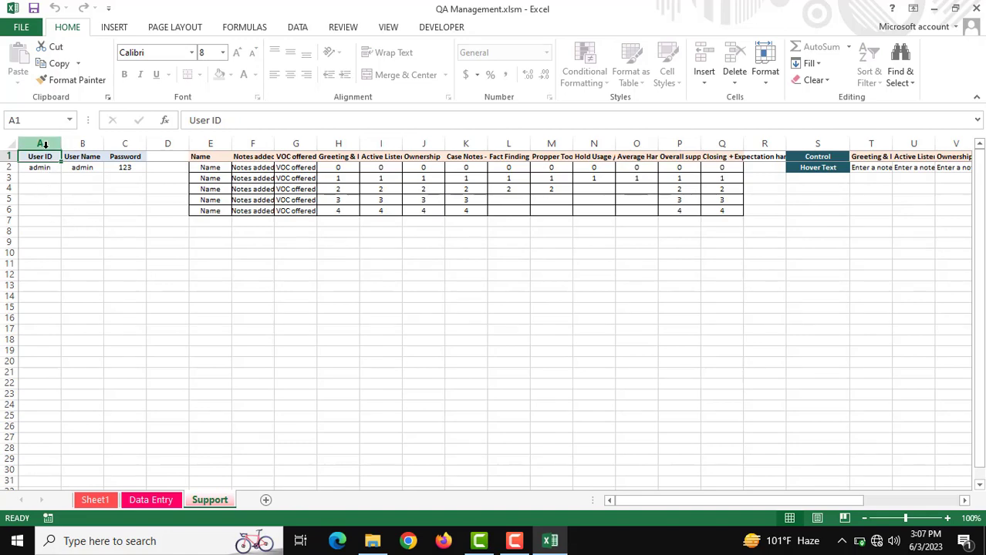
click(123, 156)
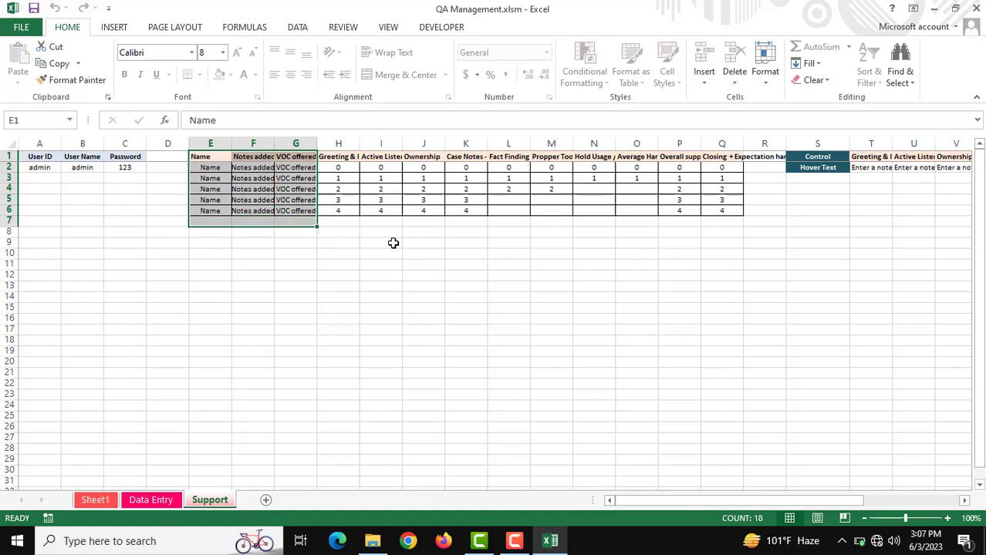
click(509, 242)
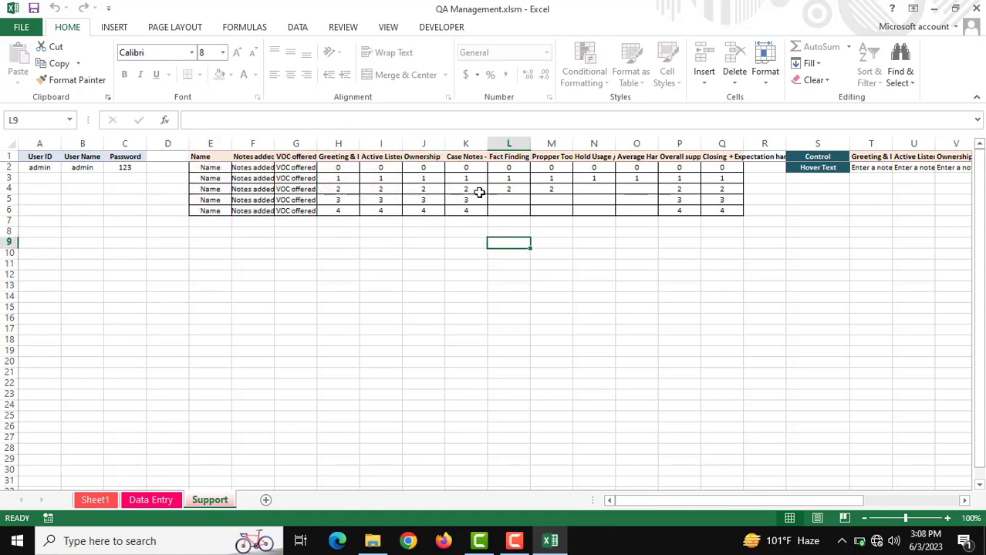
double_click(466, 188)
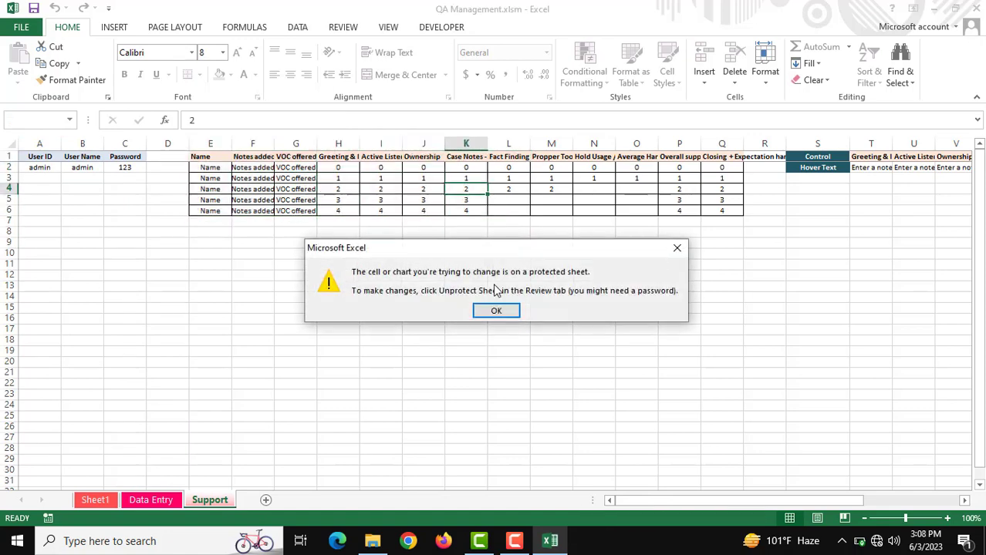
click(495, 312)
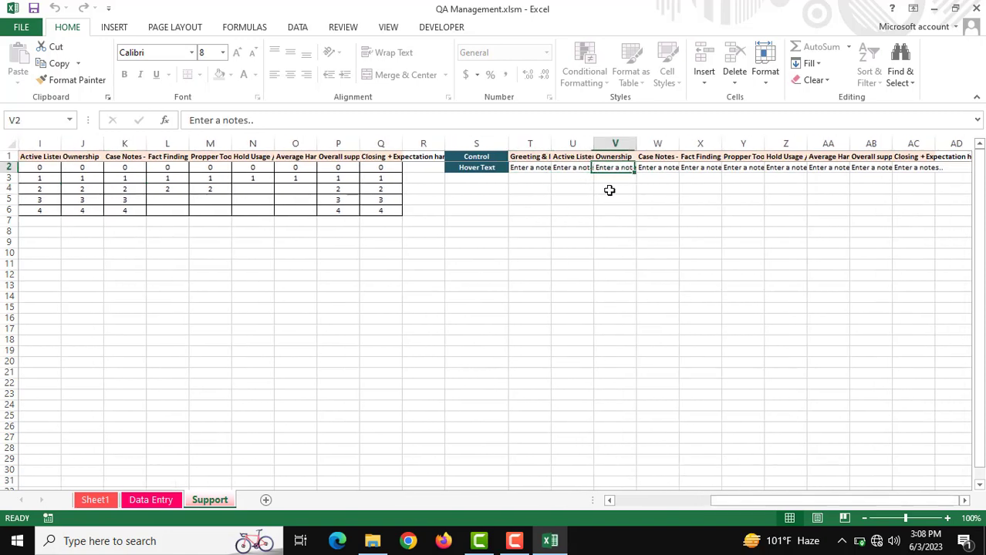
click(870, 166)
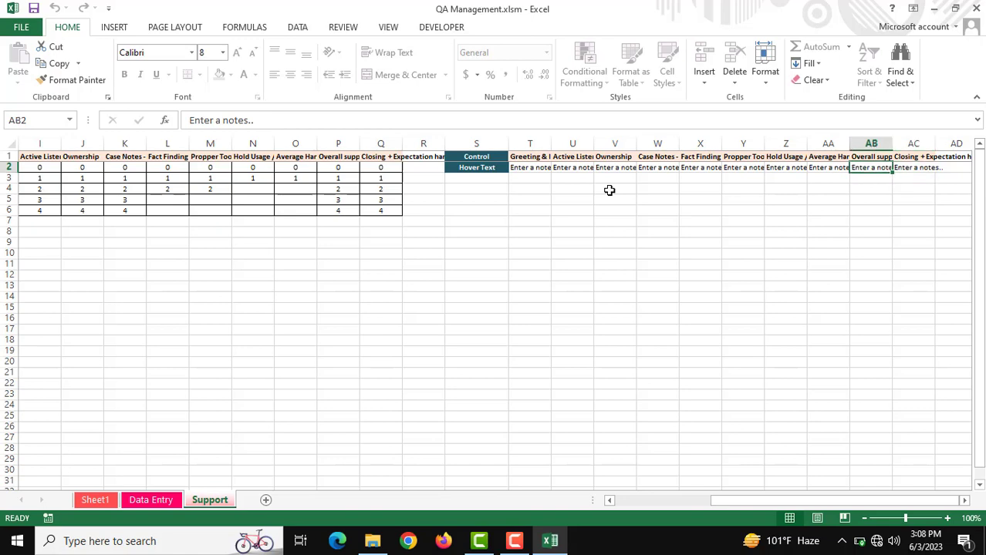
click(37, 166)
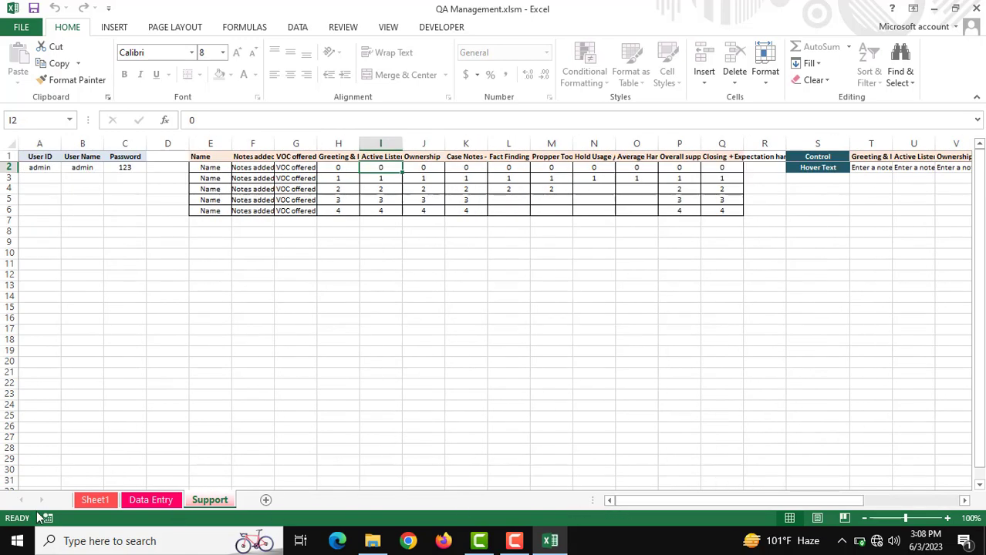
click(97, 500)
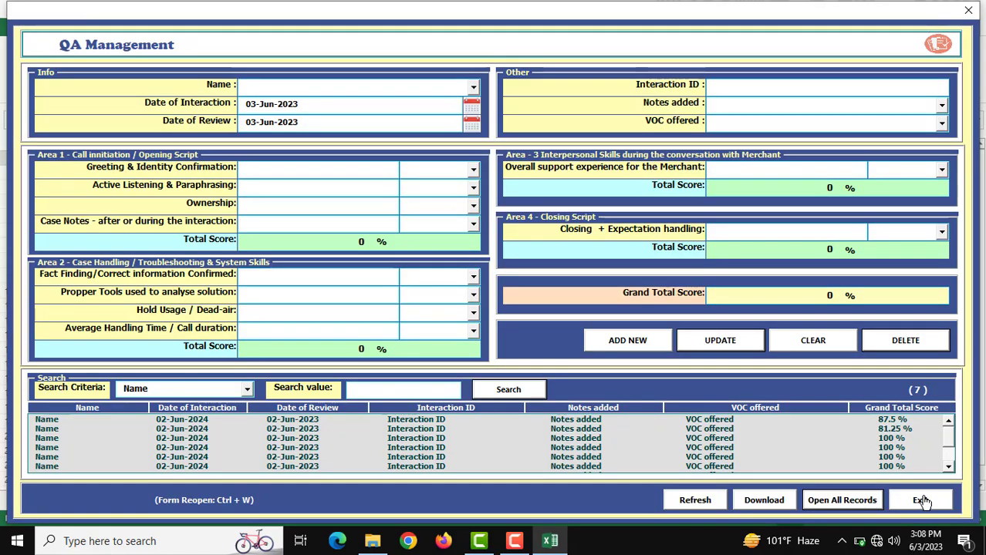
- Exit the QA Management form and confirm leaving, closing the workbook
click(919, 500)
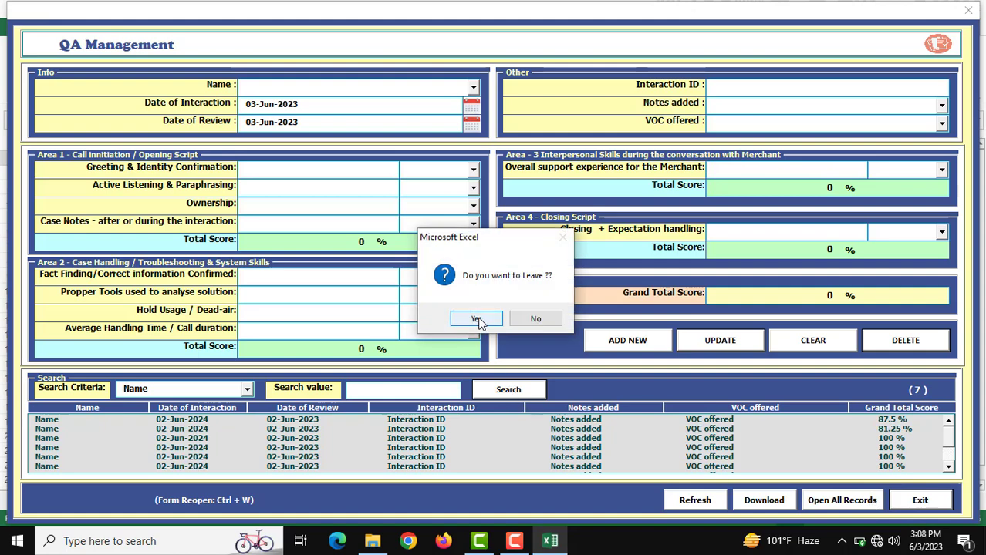
click(476, 318)
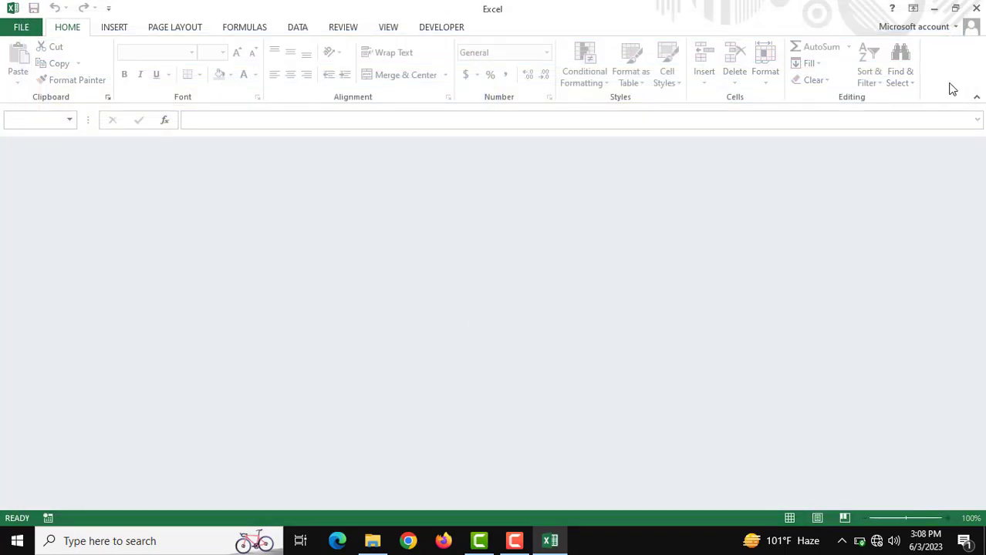